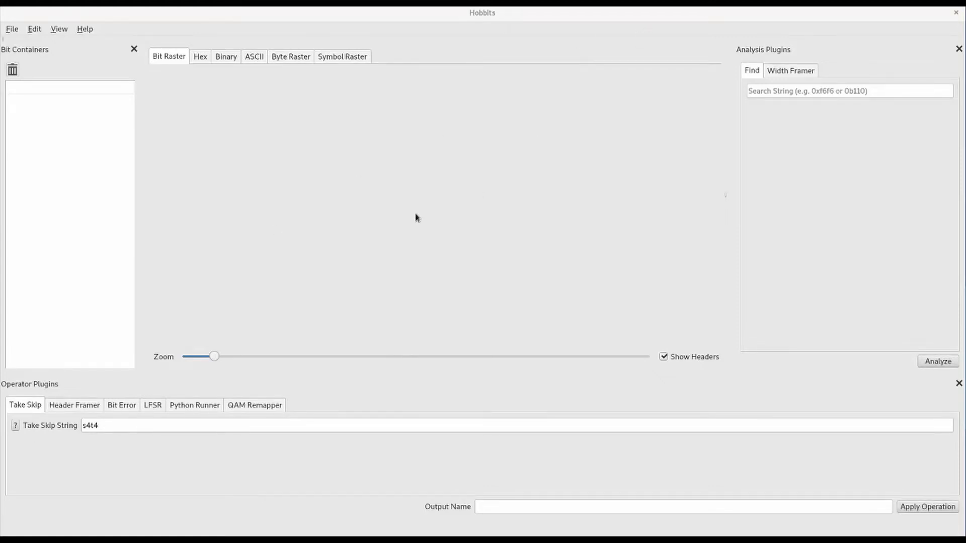
mouse_move(21, 37)
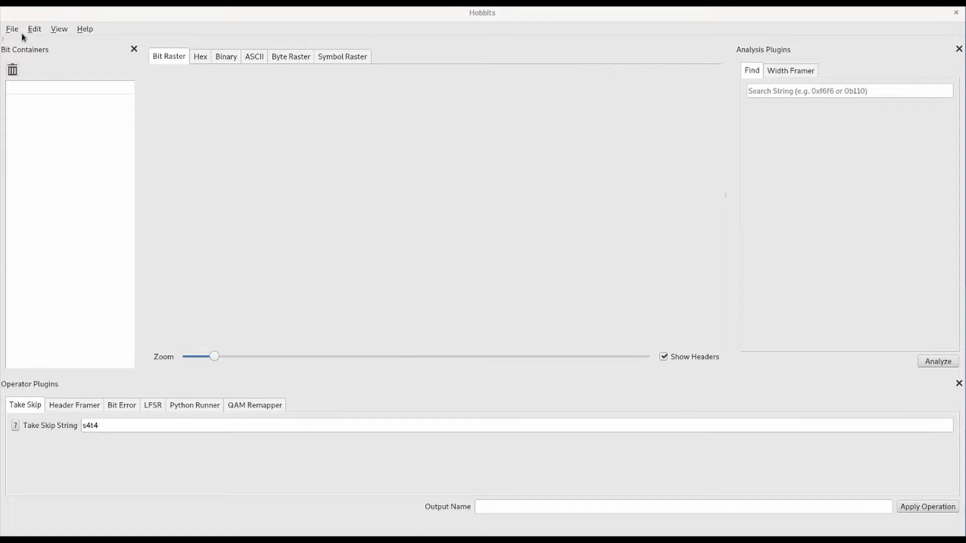
Start importing the hobbits file as bit data from File Data
left_click(11, 28)
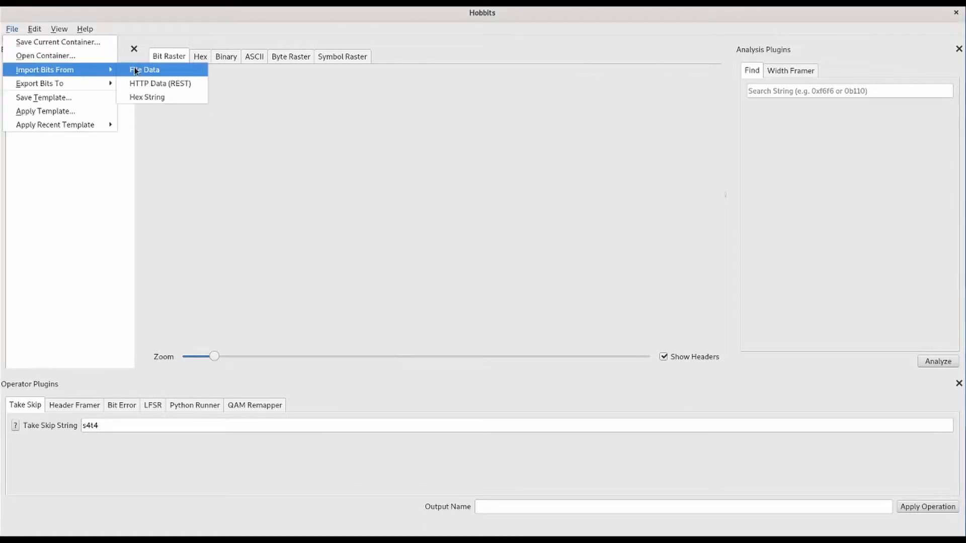
left_click(145, 69)
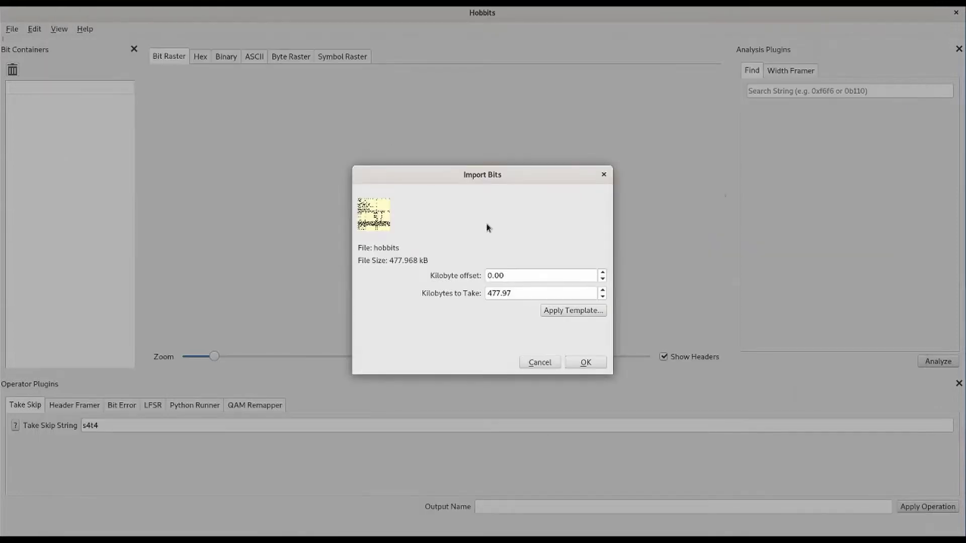
Import the whole hobbits file and preview it as hex, binary and byte raster
left_click(584, 362)
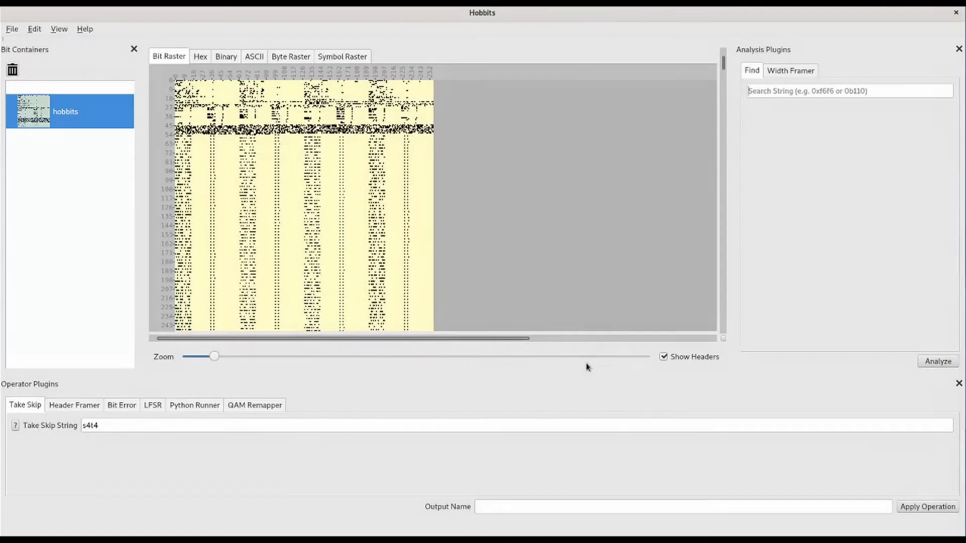
mouse_move(577, 369)
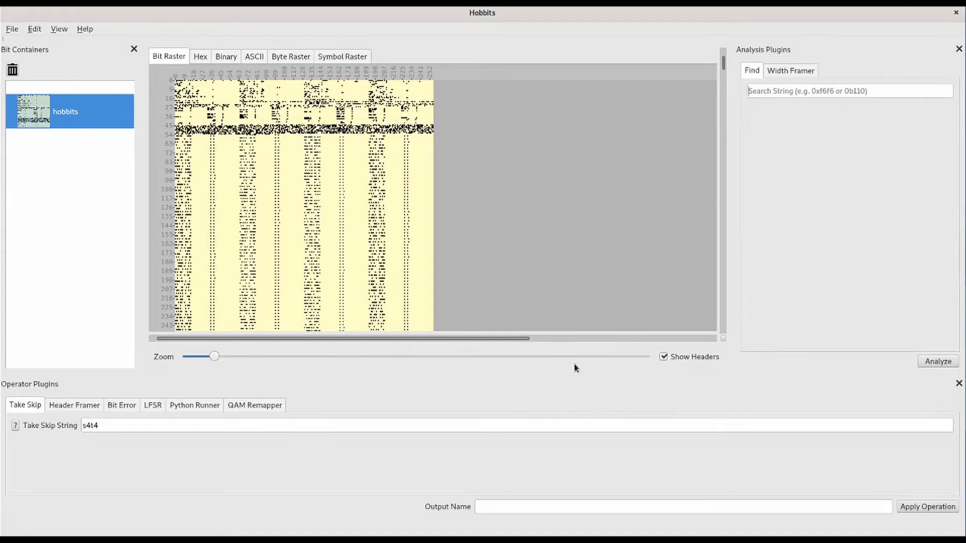
left_click(200, 56)
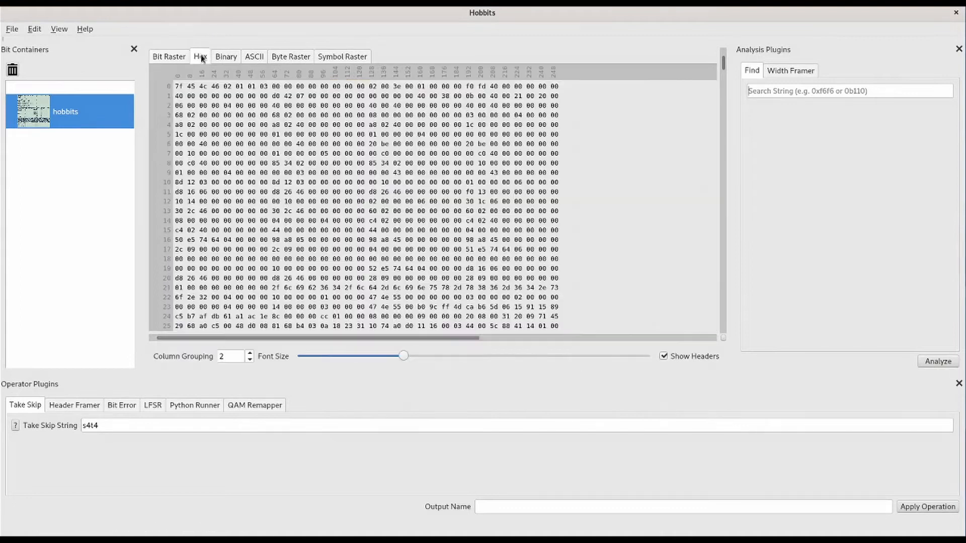
left_click(226, 55)
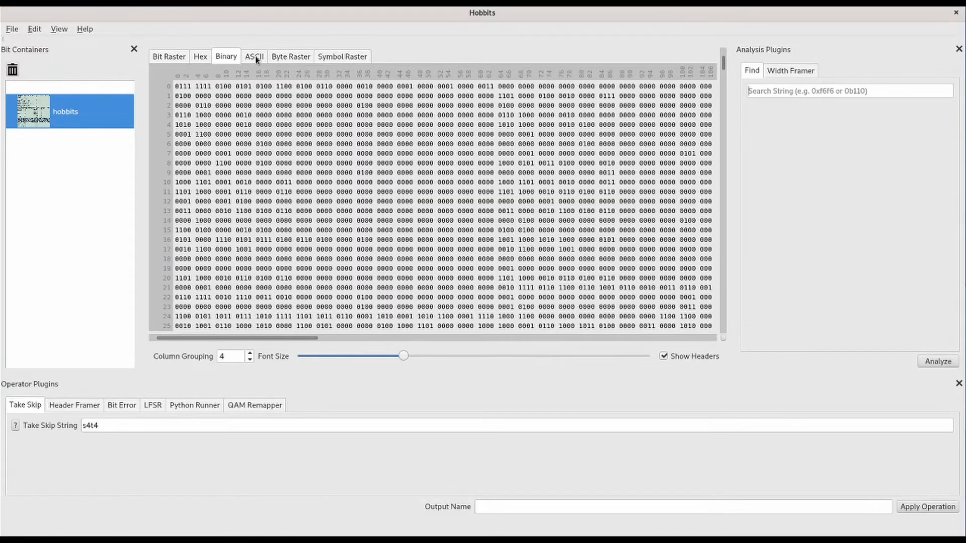
left_click(291, 56)
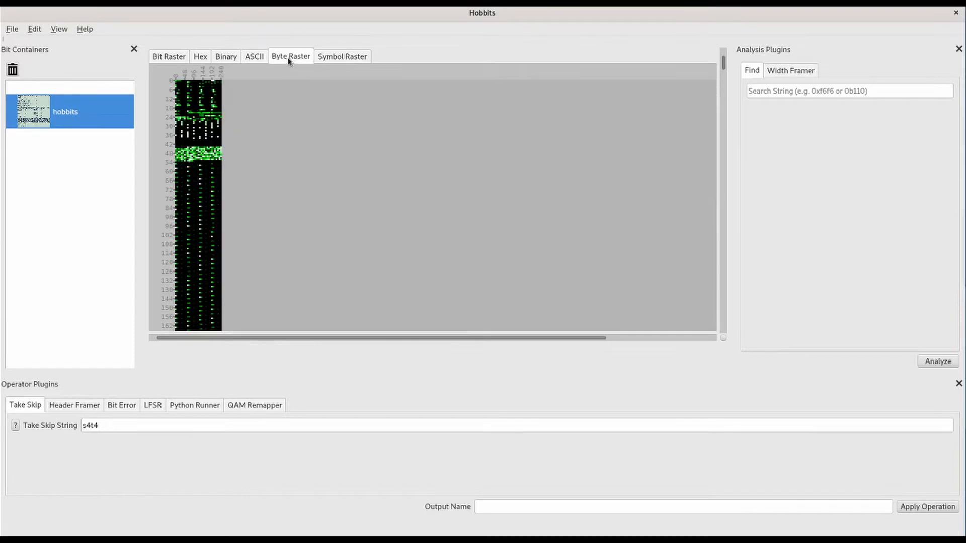
In Symbol Raster, try symbol length 3, restore 2, then return to Bit Raster
left_click(342, 56)
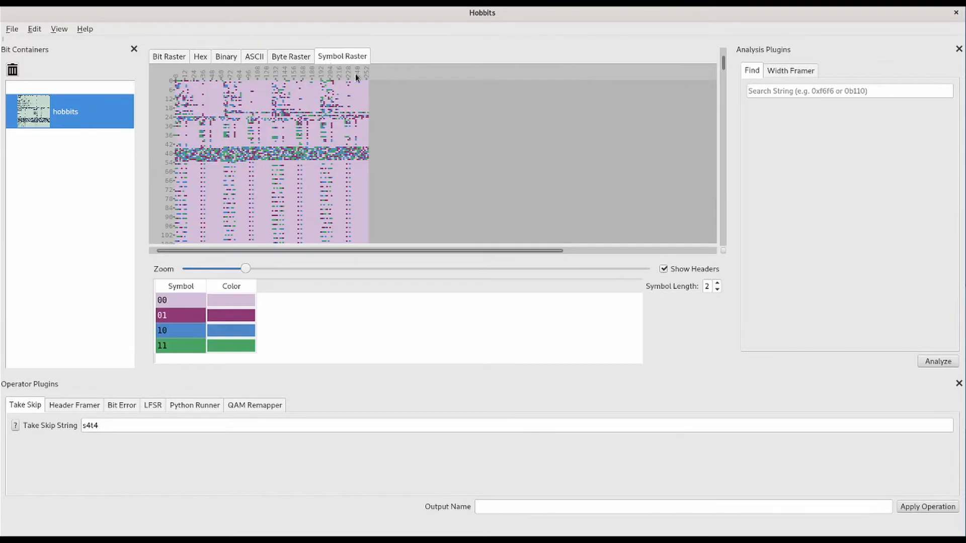
left_click(716, 283)
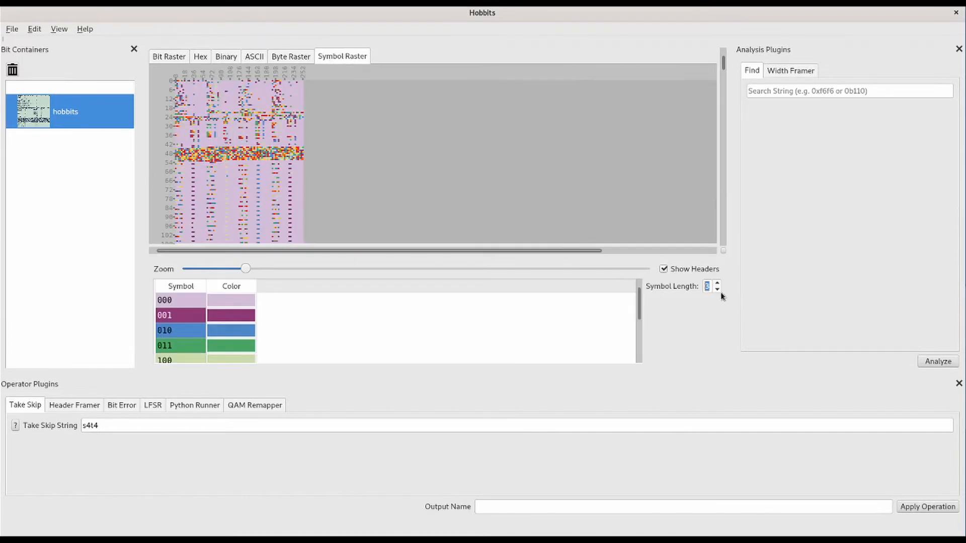
left_click(716, 288)
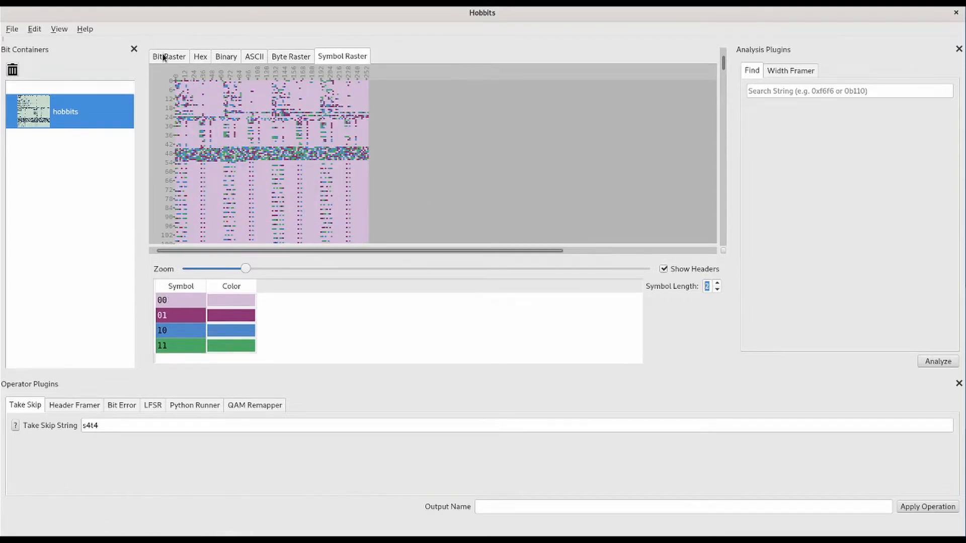
left_click(168, 56)
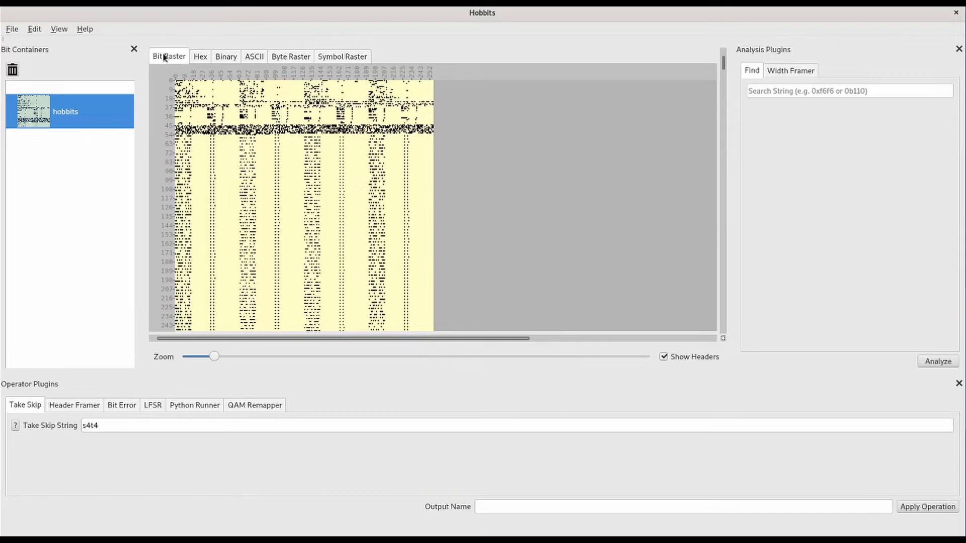
Add a split view and show its right pane as ASCII, revealing the ELF header
left_click(58, 29)
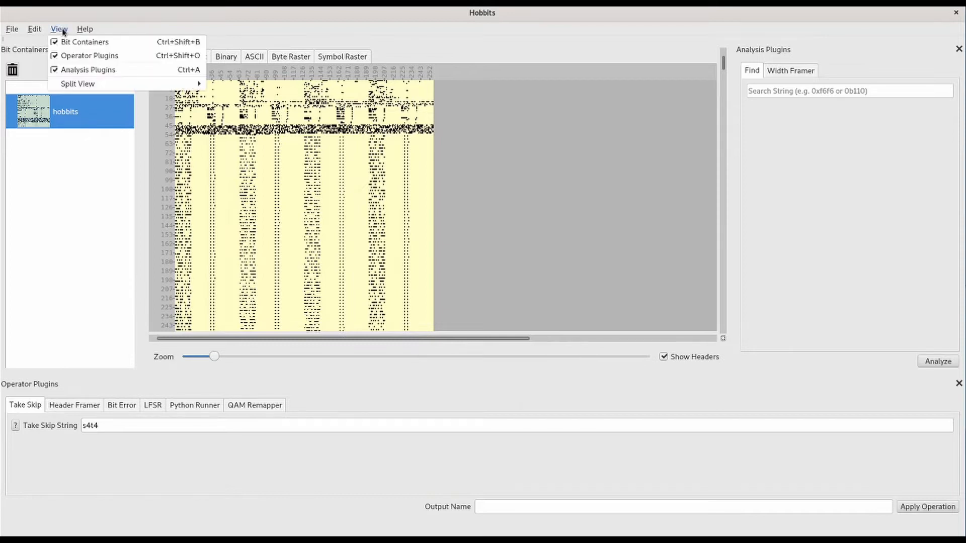
mouse_move(77, 84)
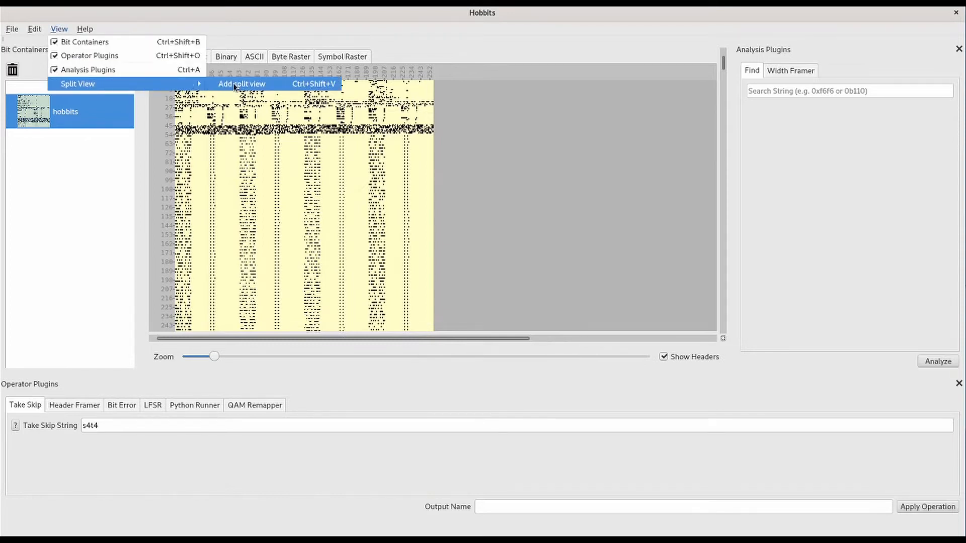
left_click(241, 84)
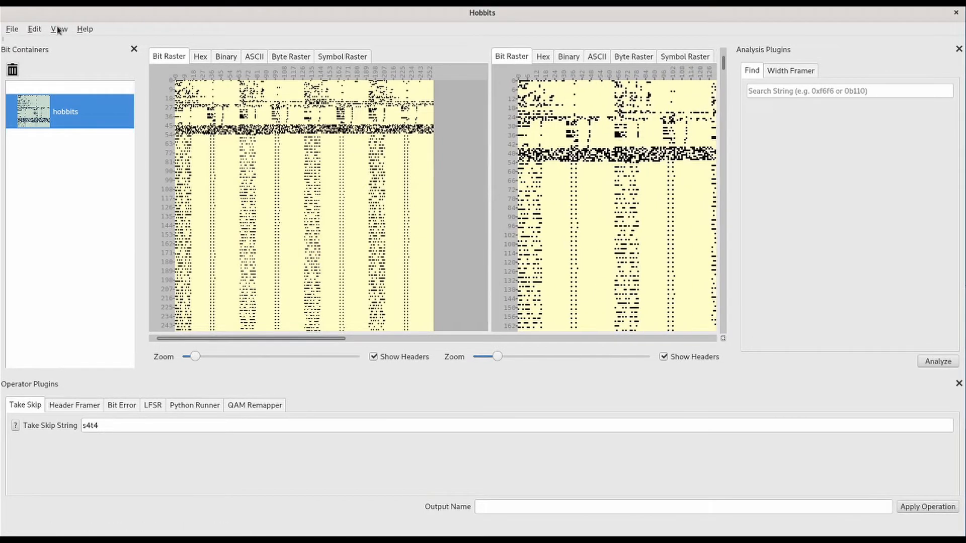
left_click(58, 29)
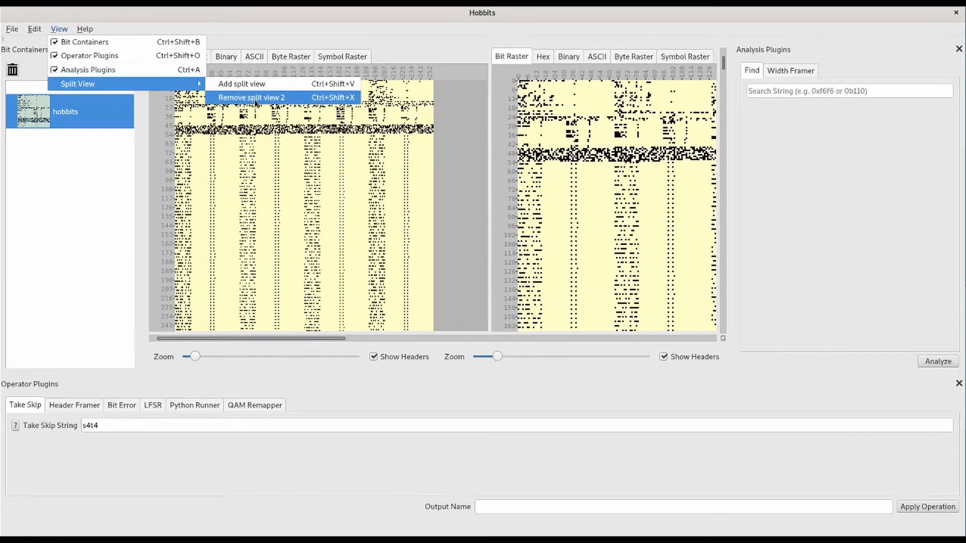
left_click(250, 97)
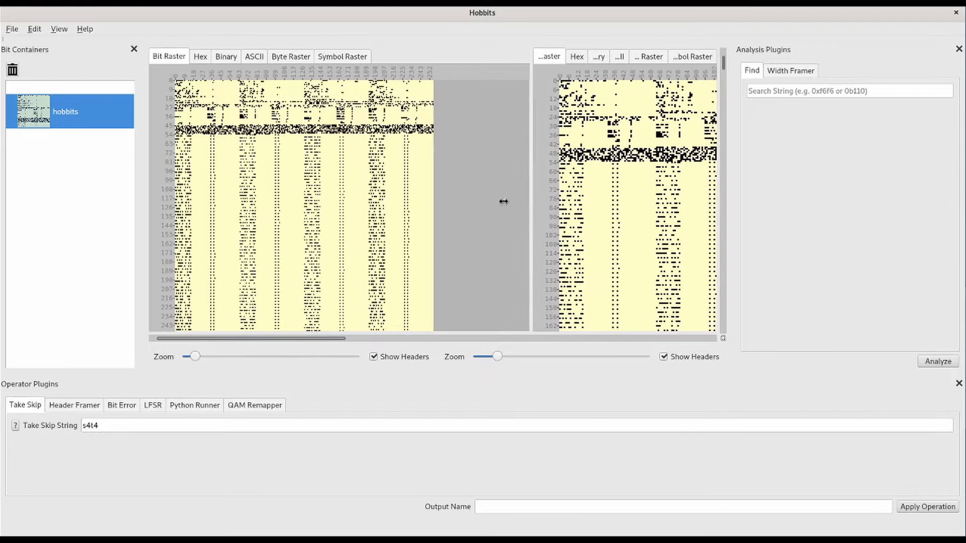
left_click(568, 56)
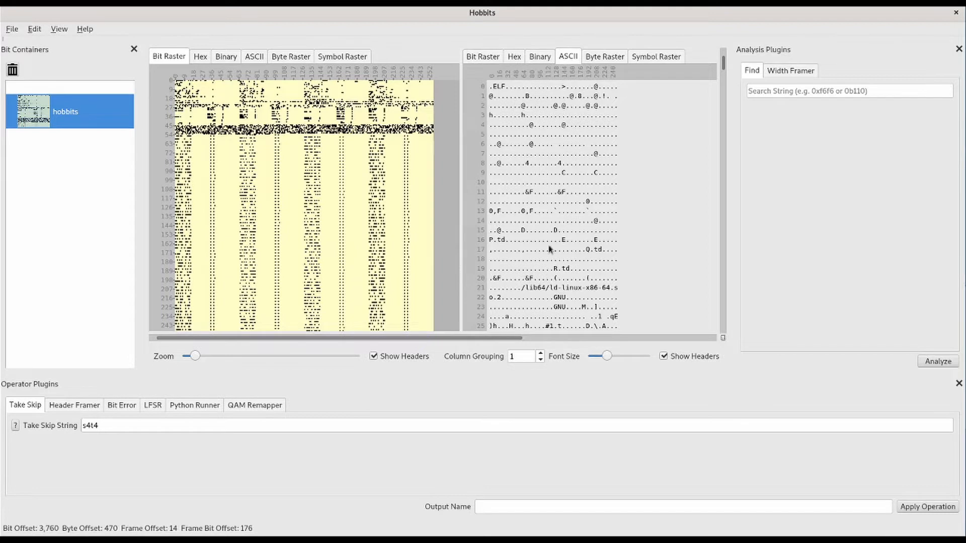
left_click_drag(192, 356, 208, 356)
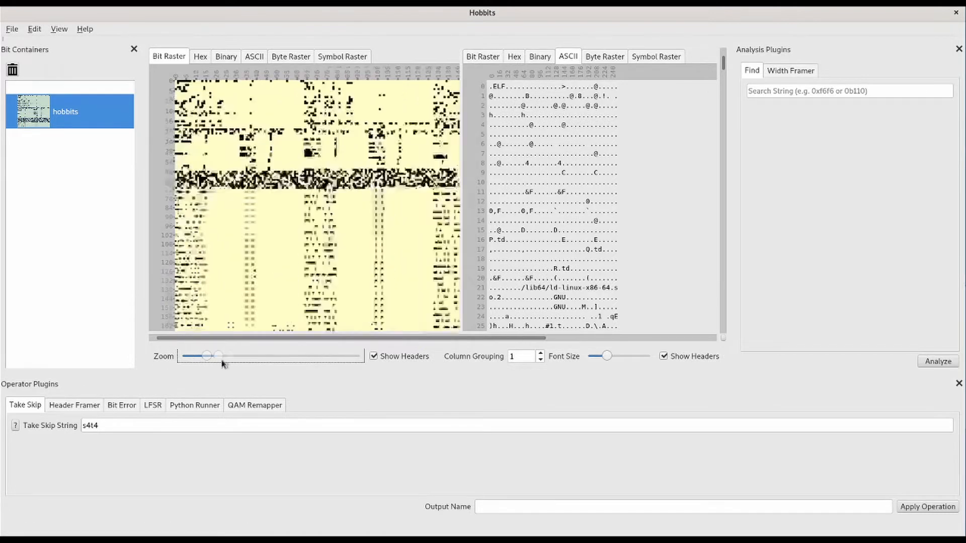
left_click_drag(209, 357, 207, 357)
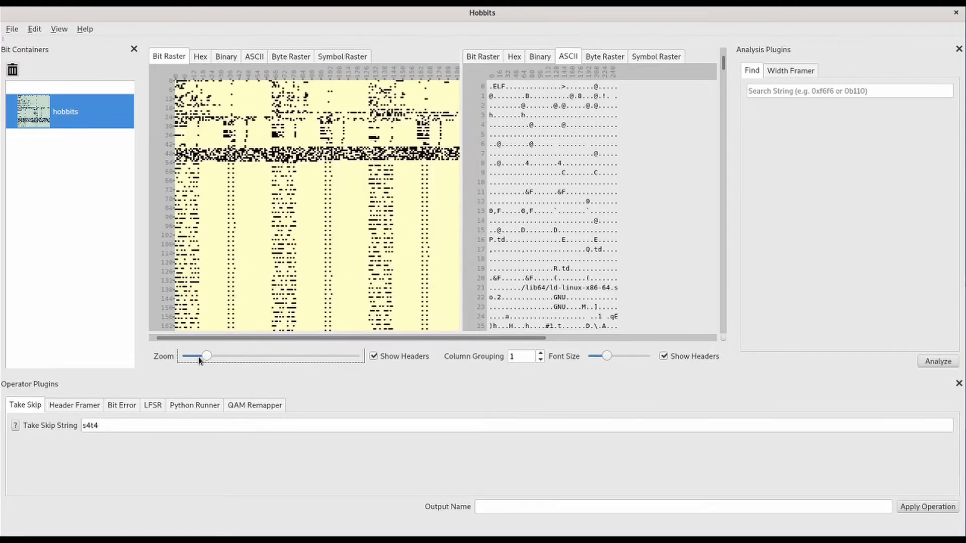
left_click_drag(208, 356, 194, 355)
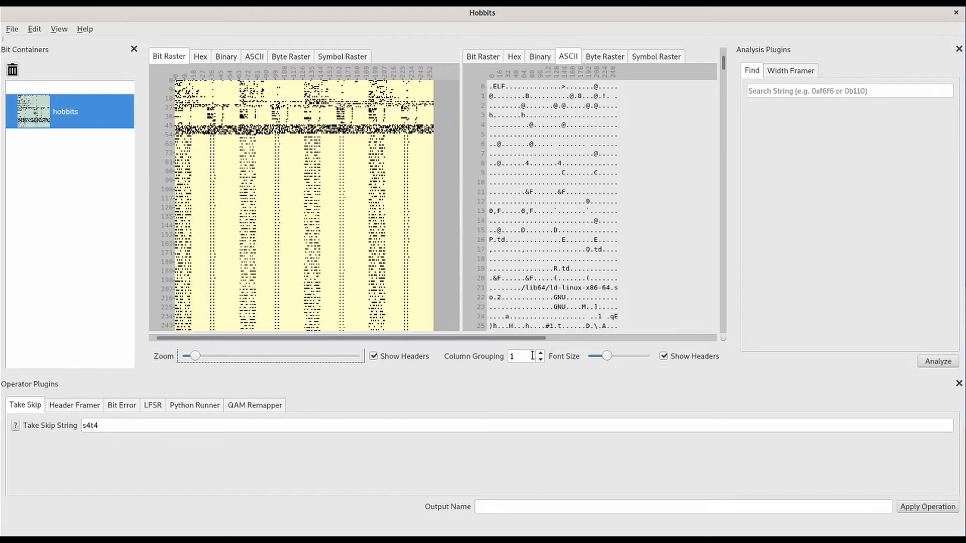
left_click(540, 354)
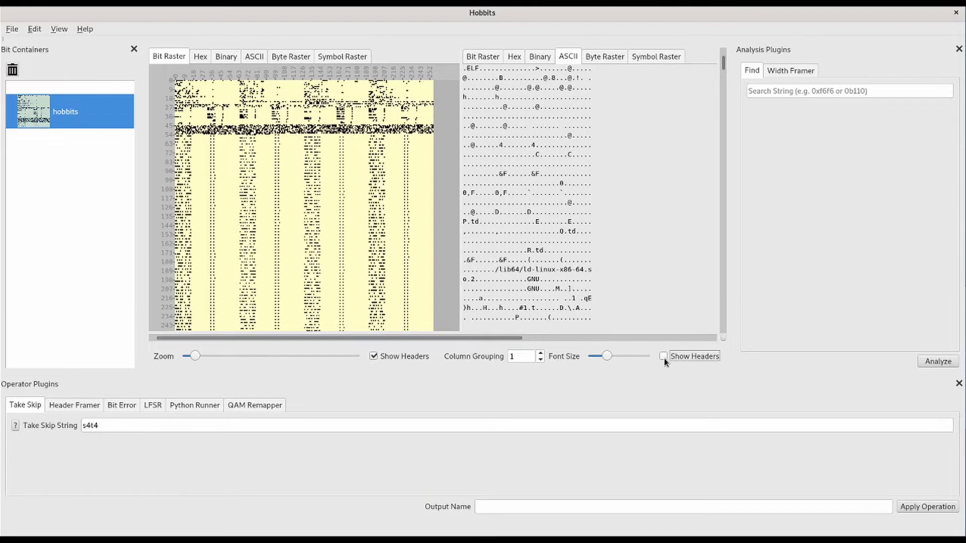
left_click(664, 356)
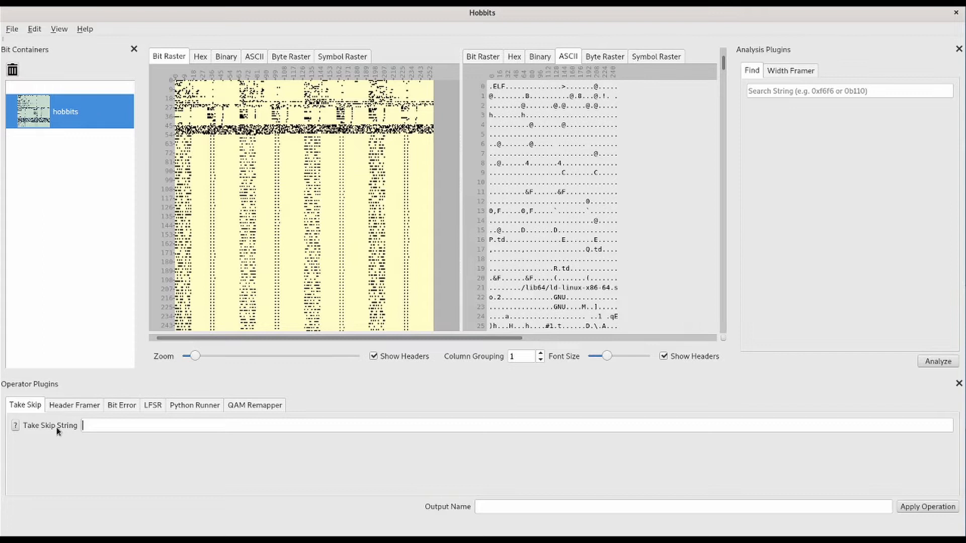
Apply the take-skip string t4s4o1 to the hobbits container
type("t4")
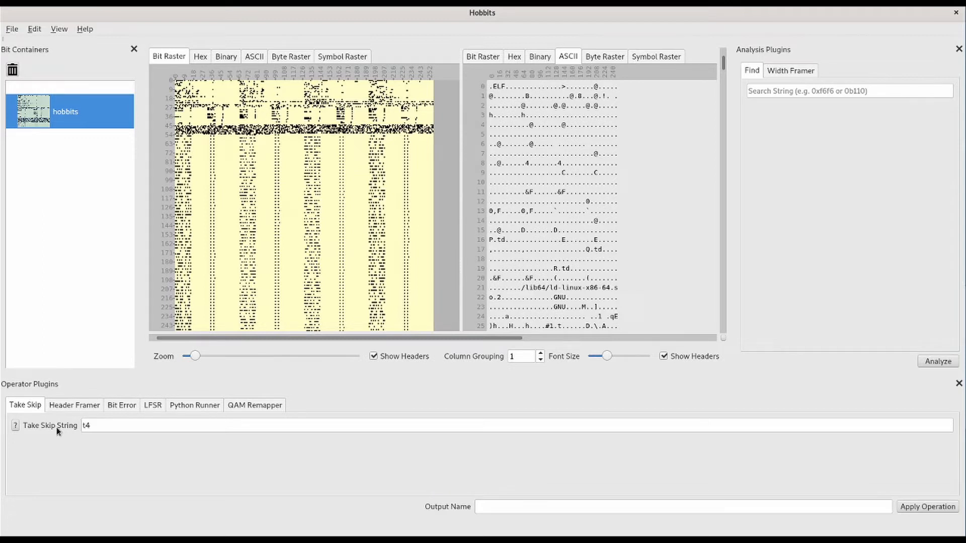
type("s4o1")
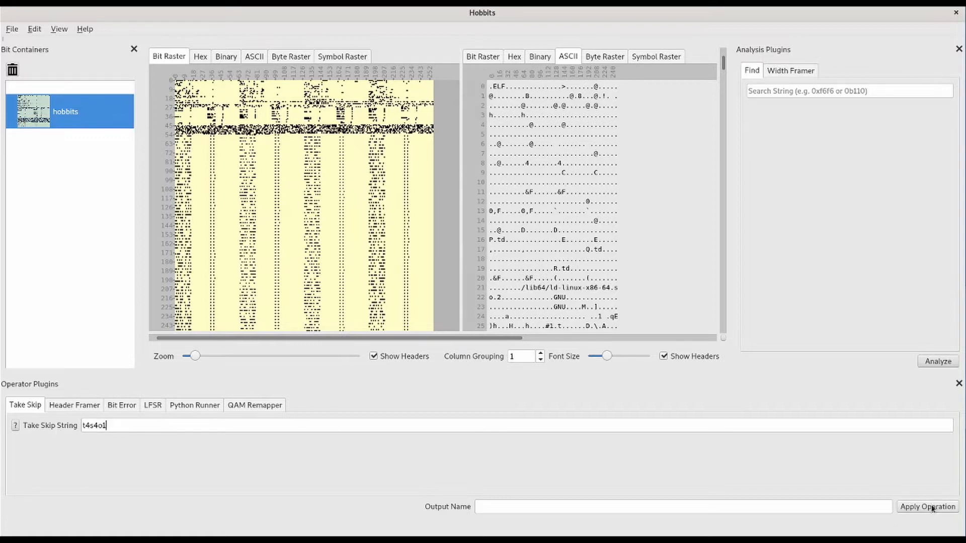
left_click(927, 507)
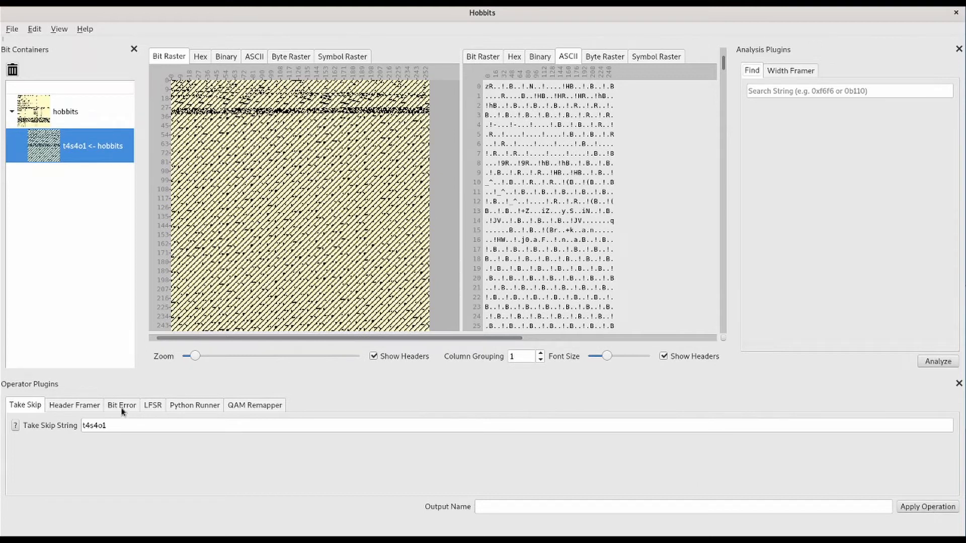
Apply Gaussian bit errors at 5e-3 to t4s4o1, then compare all three containers
left_click(121, 404)
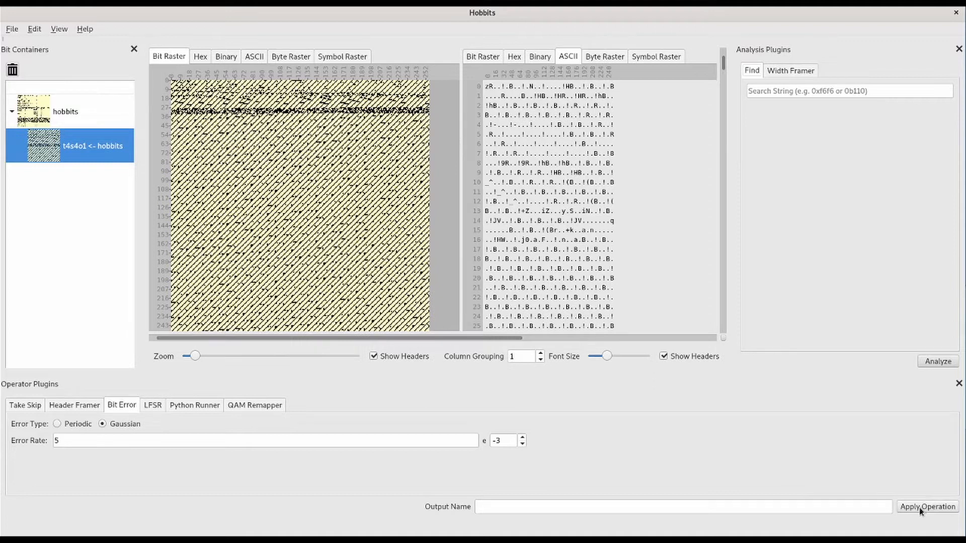
left_click(927, 507)
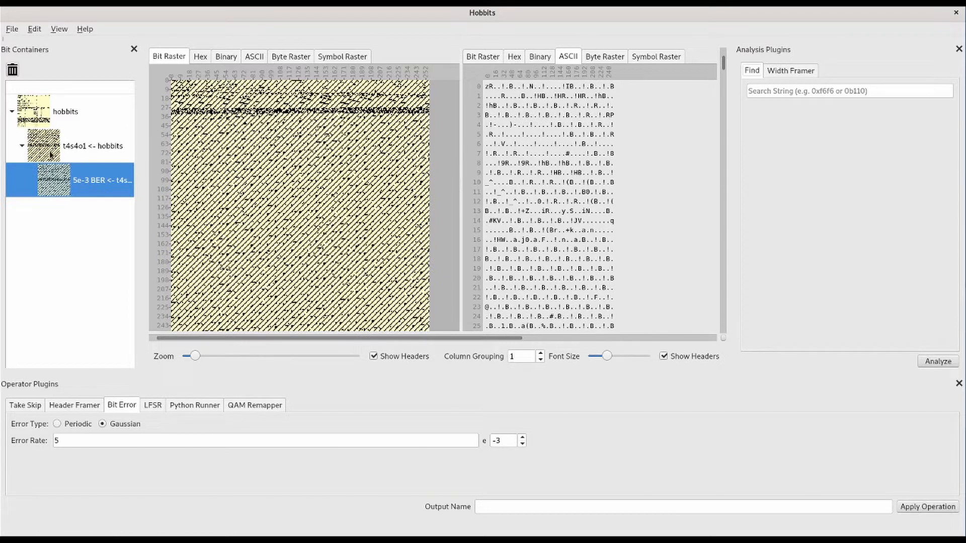
left_click(93, 146)
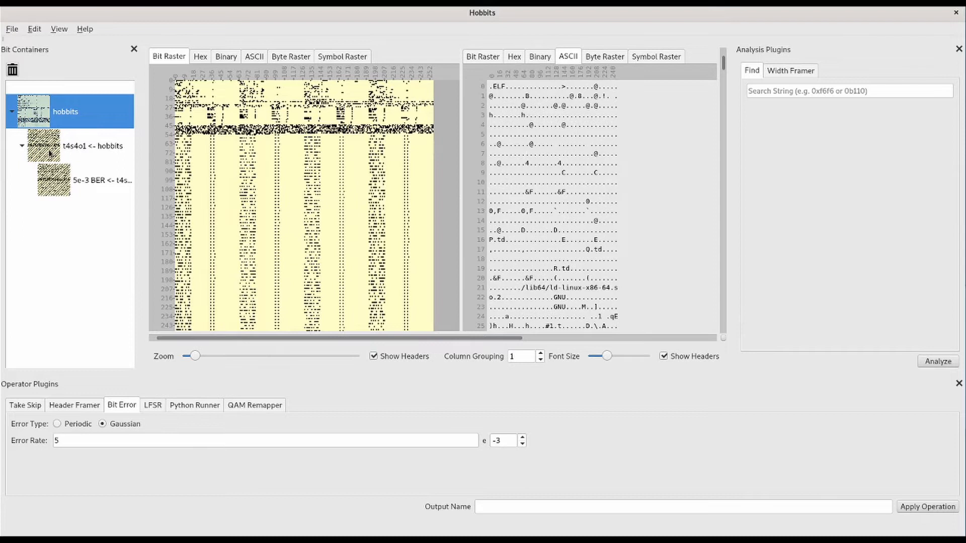
left_click(92, 146)
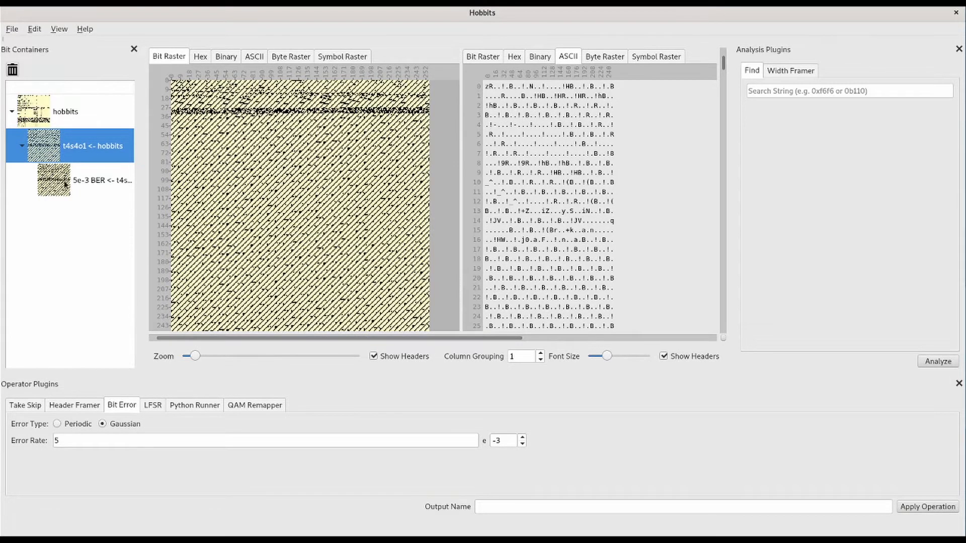
left_click(101, 180)
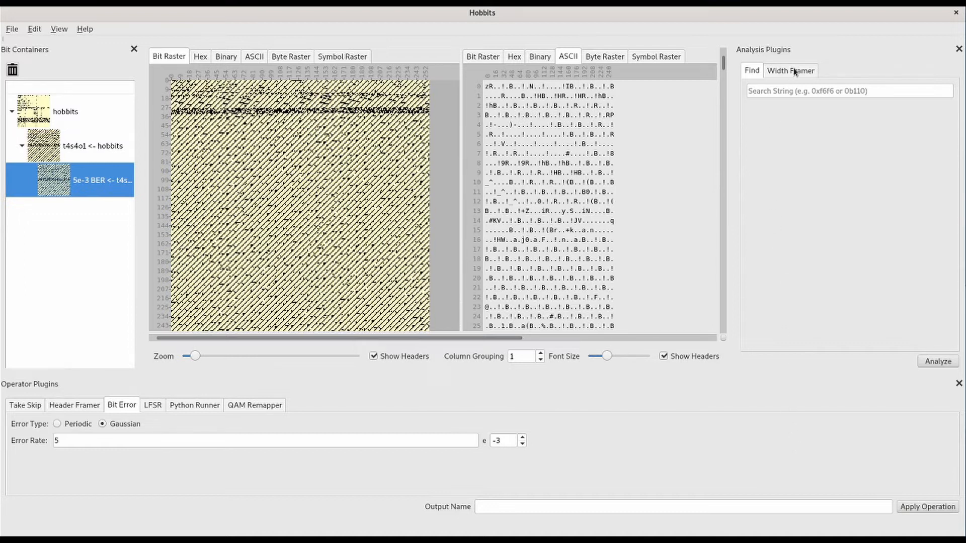
Frame the 5e-3 BER data at a width of 240 with the Width Framer
left_click(791, 71)
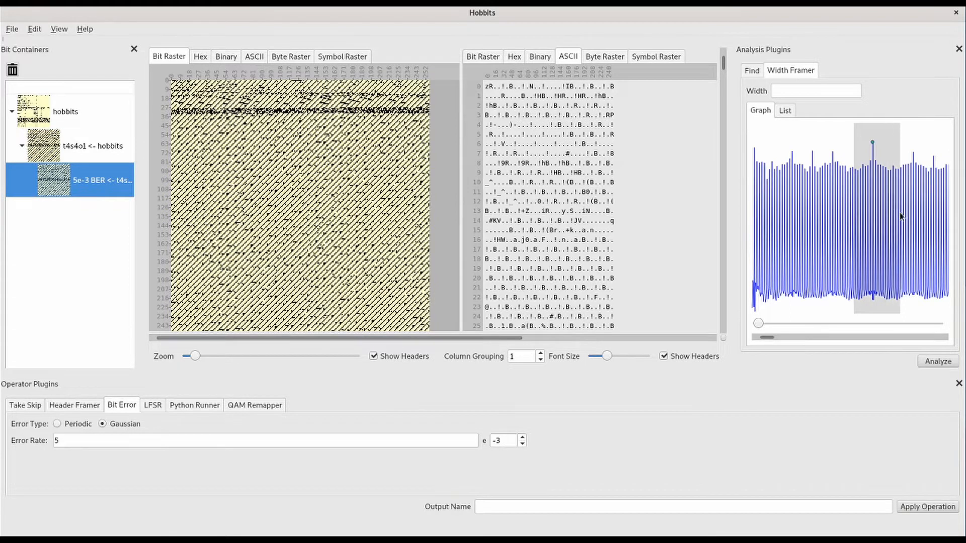
type("240")
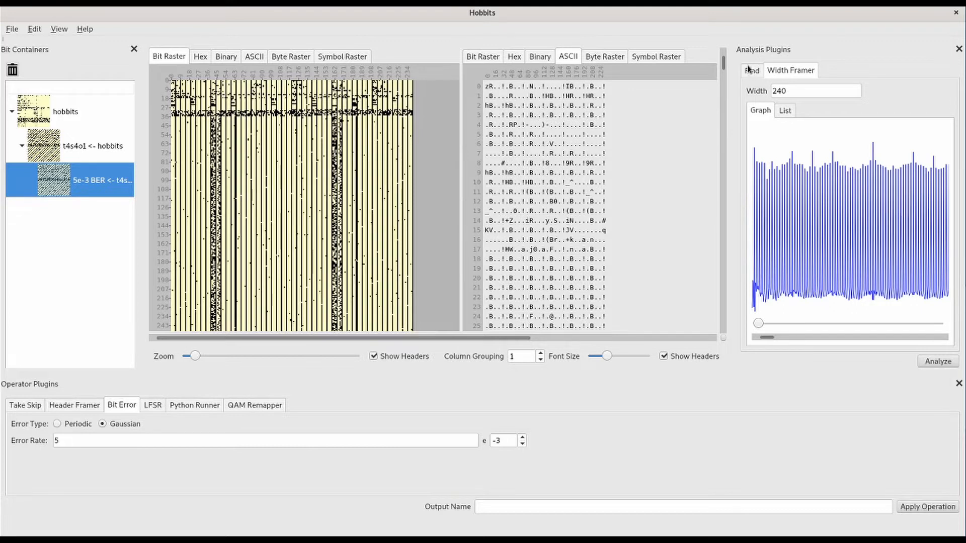
left_click(751, 70)
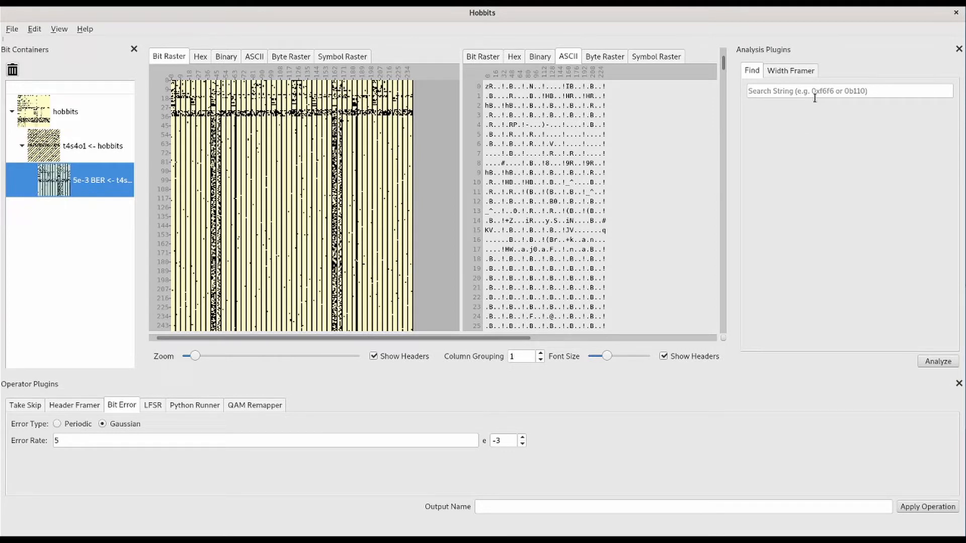
Find 'JV' in the framed data, yielding 645 matches, and select one result
type("JV")
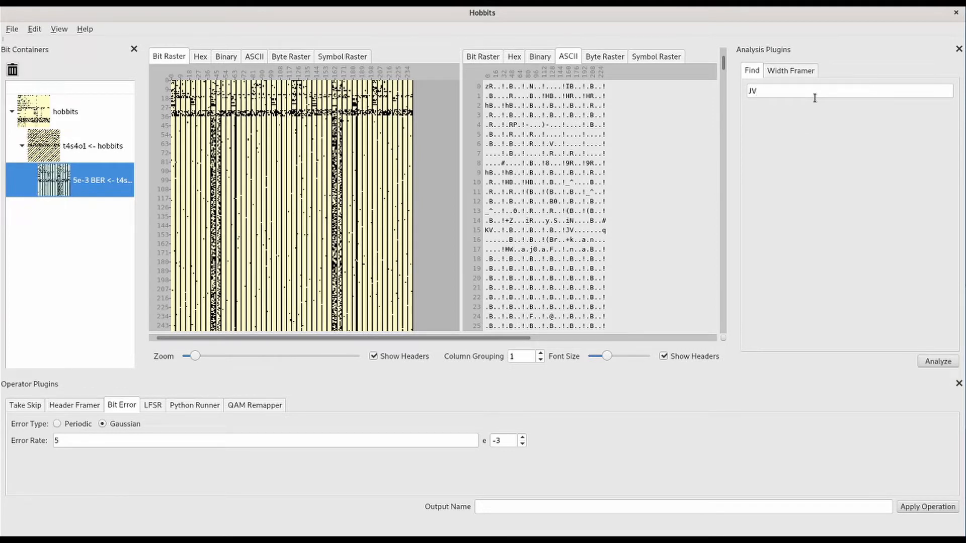
left_click(938, 361)
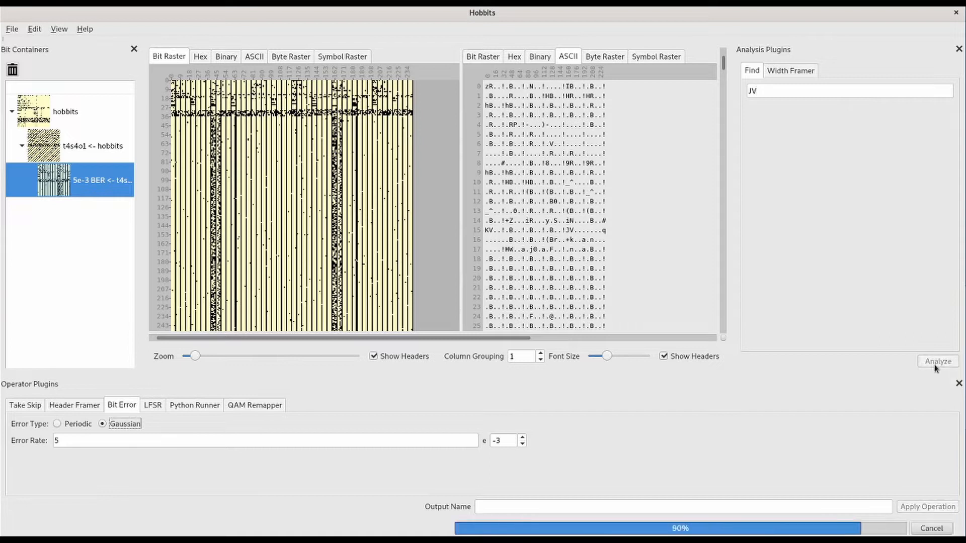
left_click(937, 361)
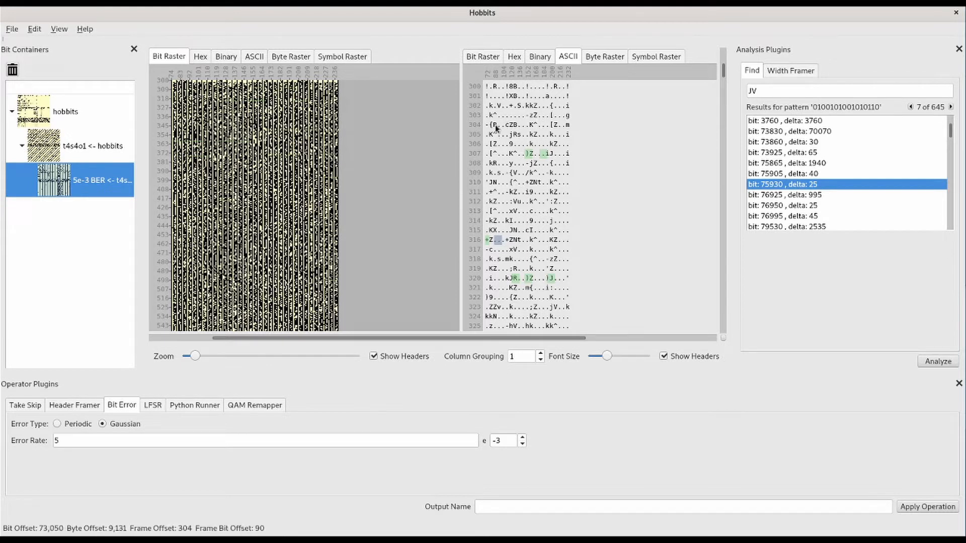
Set a marker named 1 at bit 73050 from the ASCII view
right_click(496, 126)
type("1")
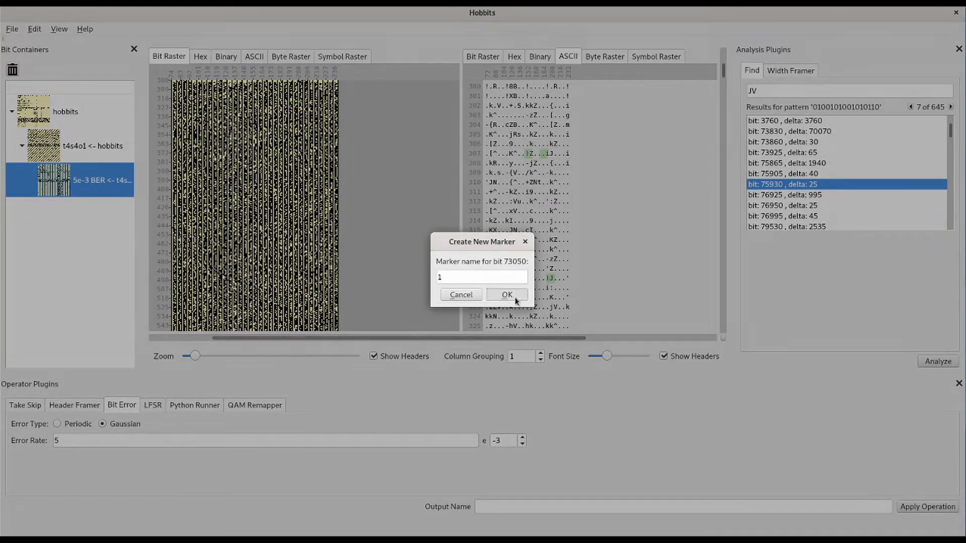
left_click(506, 295)
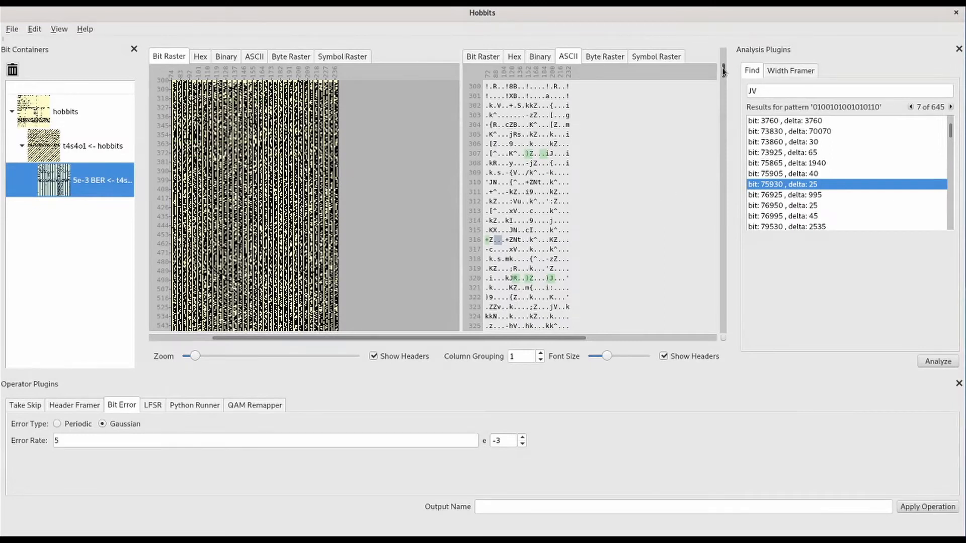
right_click(505, 124)
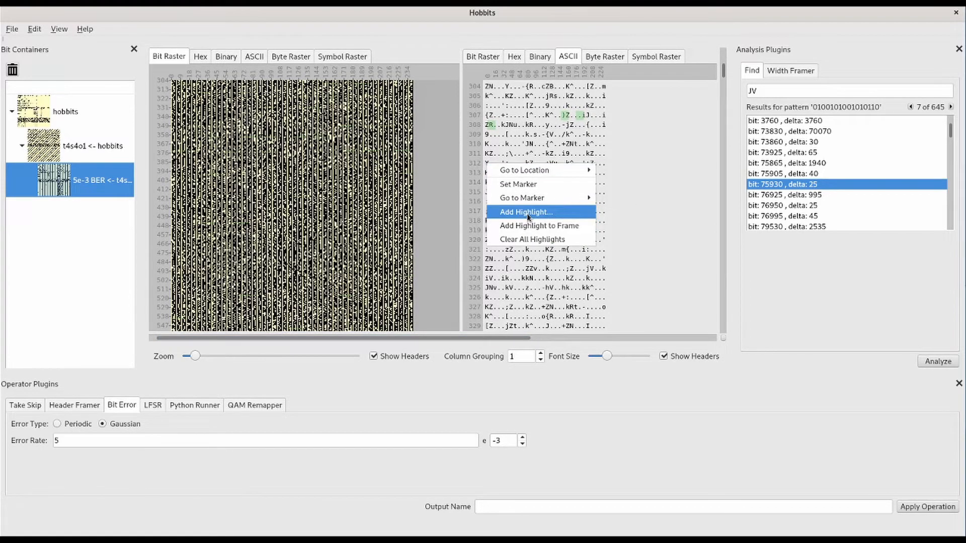
Add an 8-bit highlight and a whole-frame highlight, then scroll back to the top
left_click(525, 212)
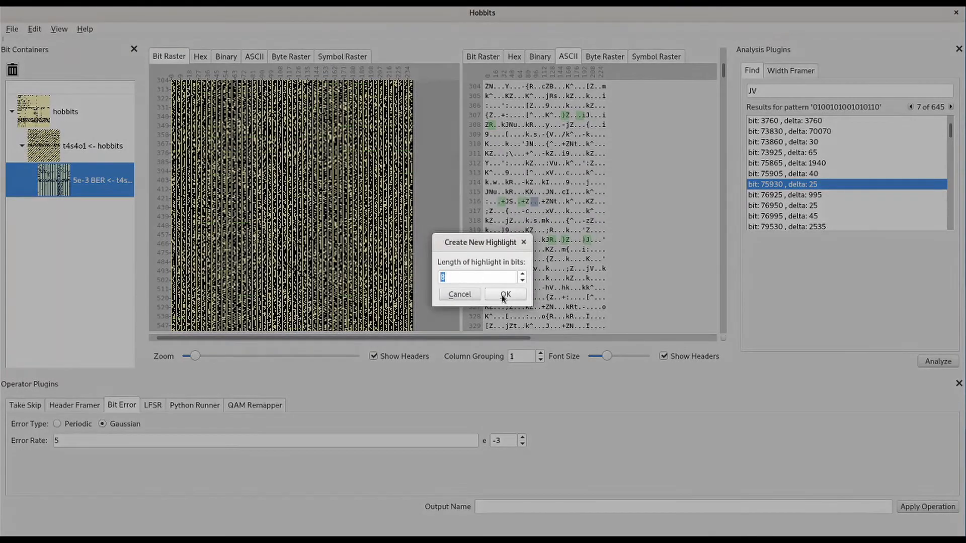
left_click(505, 294)
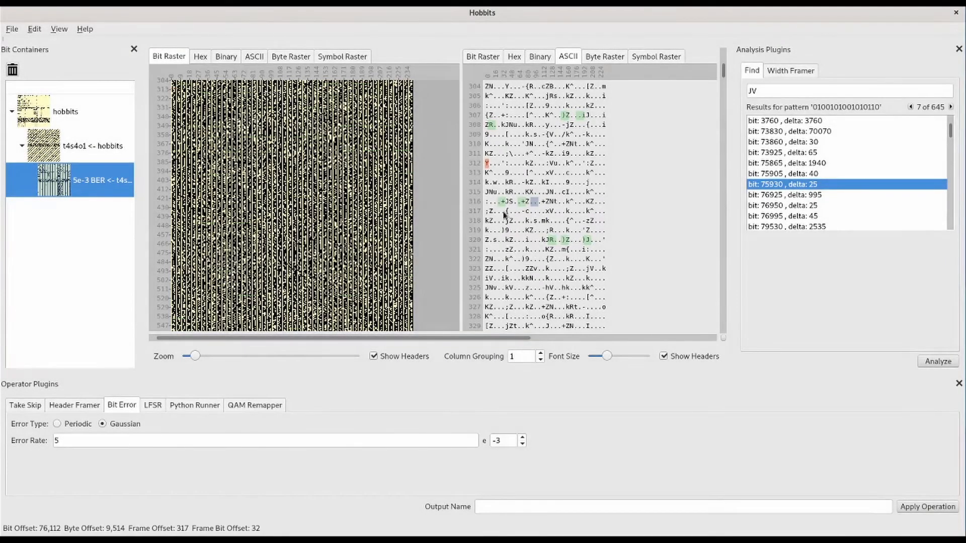
right_click(487, 185)
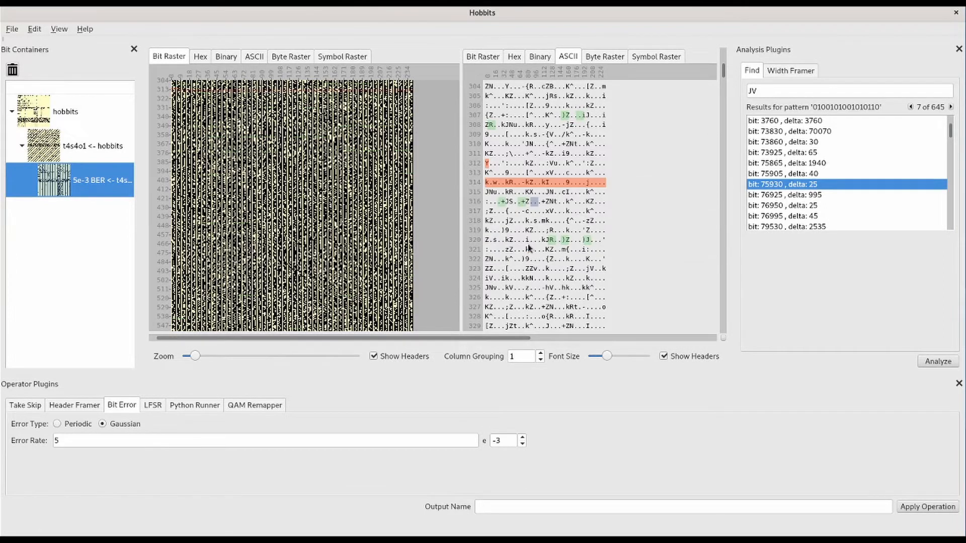
scroll("down", 3)
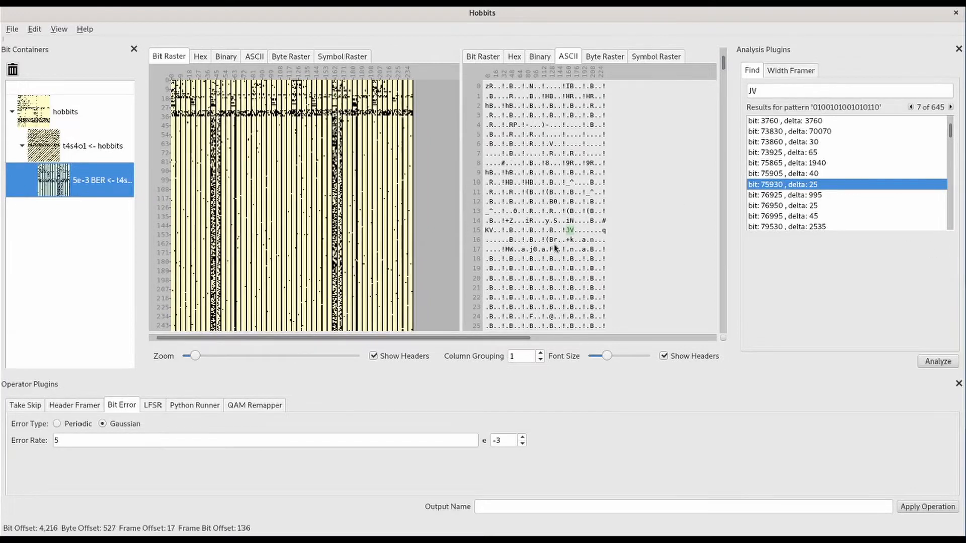
mouse_move(763, 474)
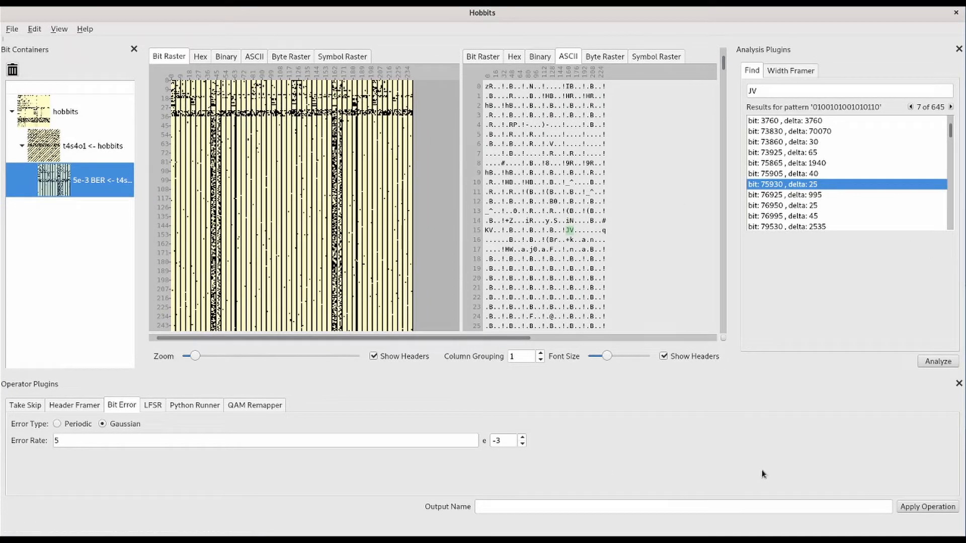
Save the current bit container and load the saved 'more bits' container
left_click(11, 29)
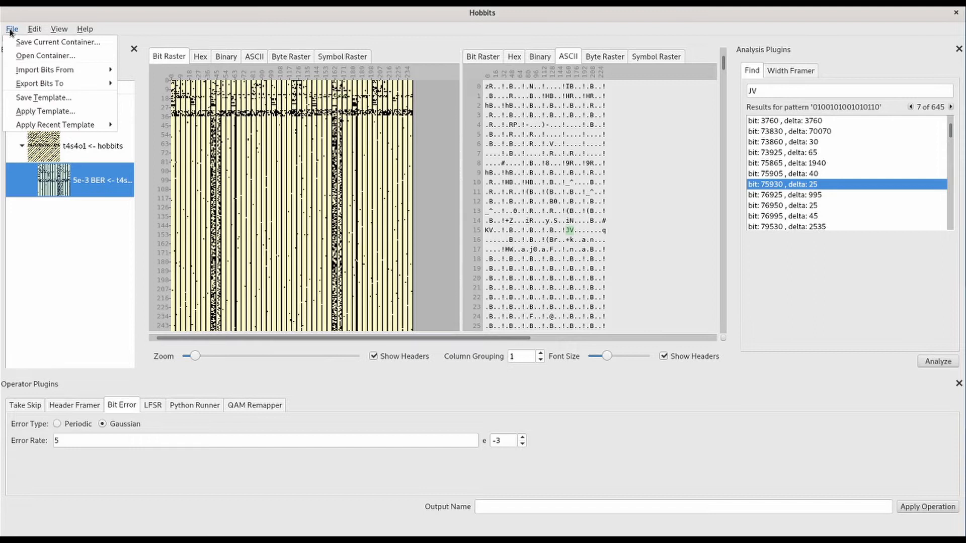
mouse_move(58, 42)
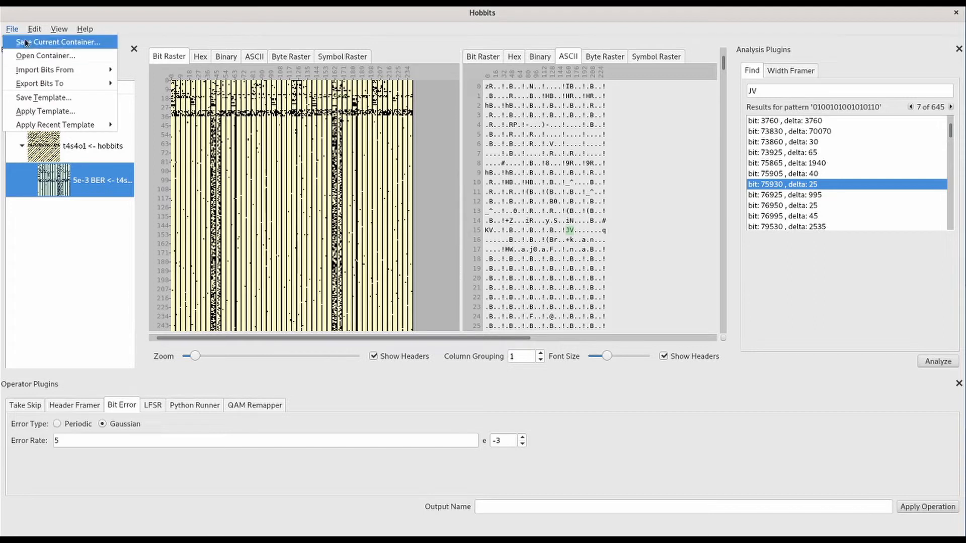
left_click(59, 42)
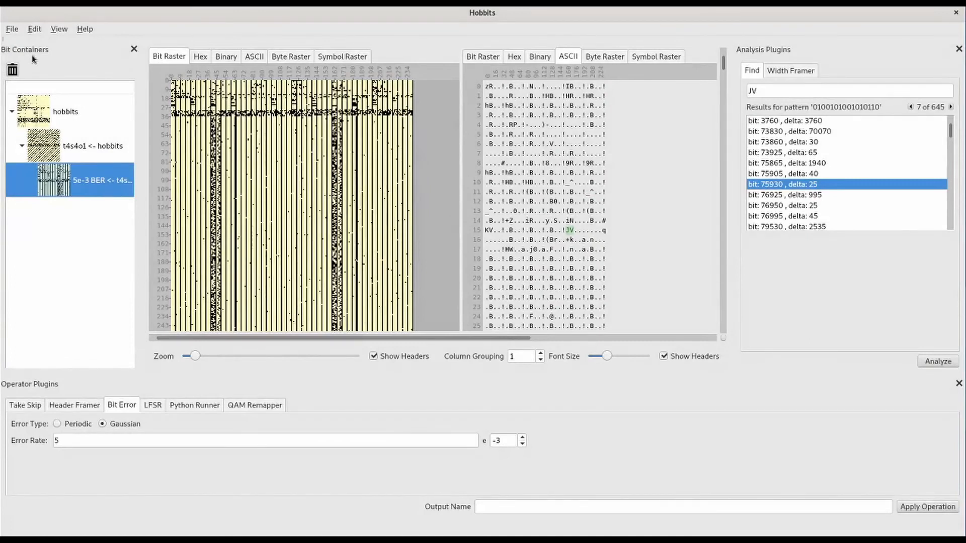
left_click(11, 29)
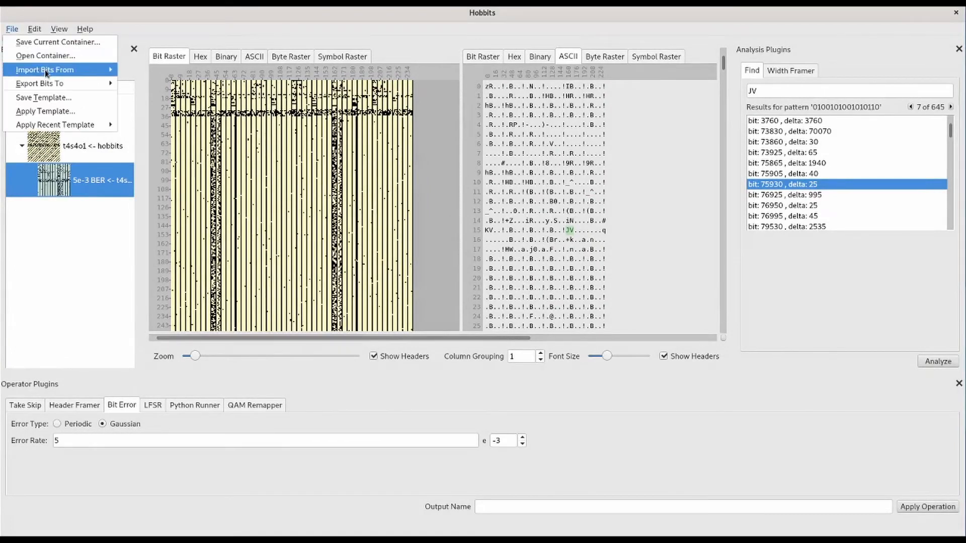
mouse_move(43, 55)
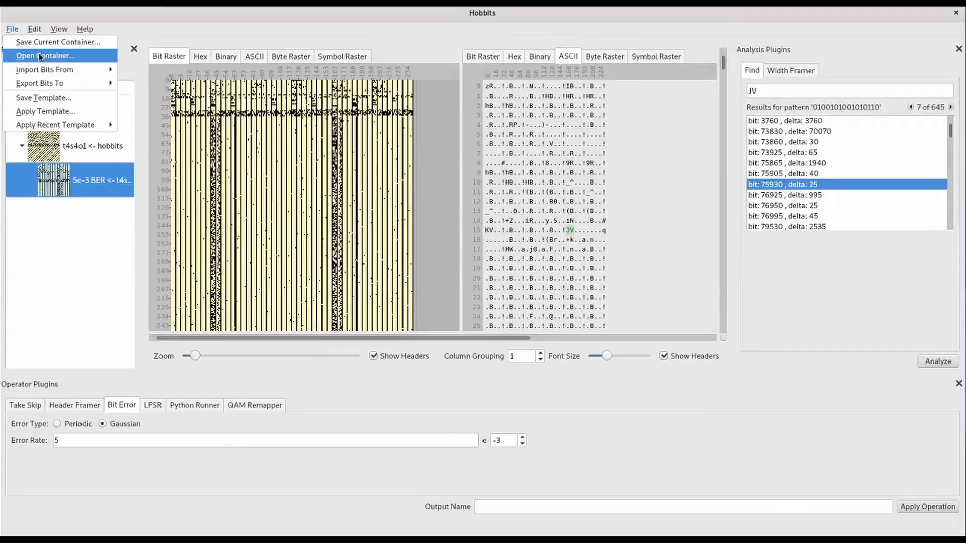
left_click(45, 55)
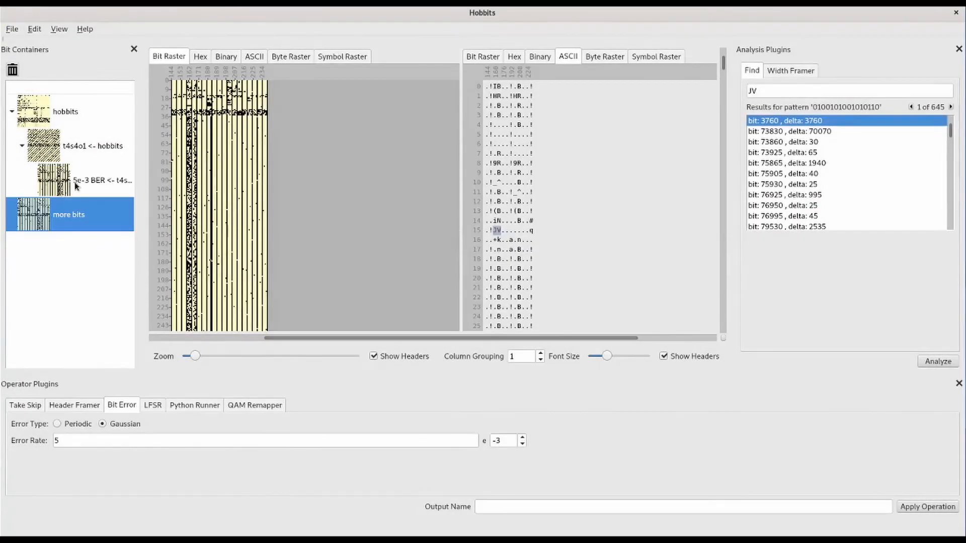
Switch between containers to view the 5e-3 BER and more bits data
left_click(93, 146)
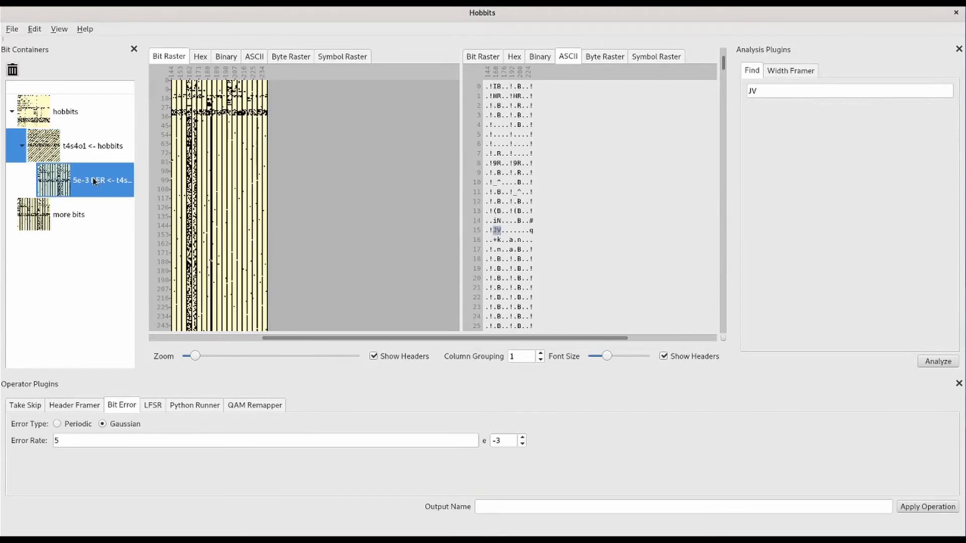
left_click(937, 361)
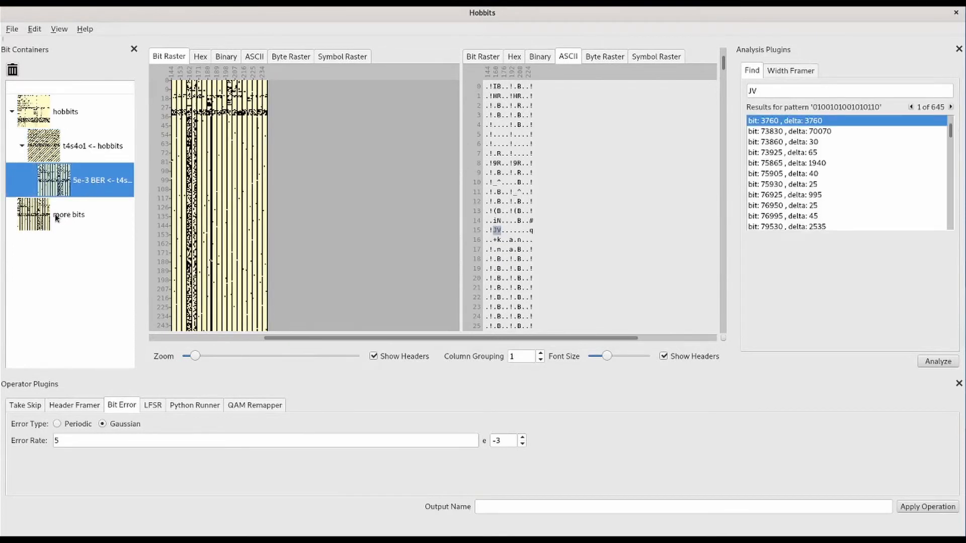
left_click(68, 214)
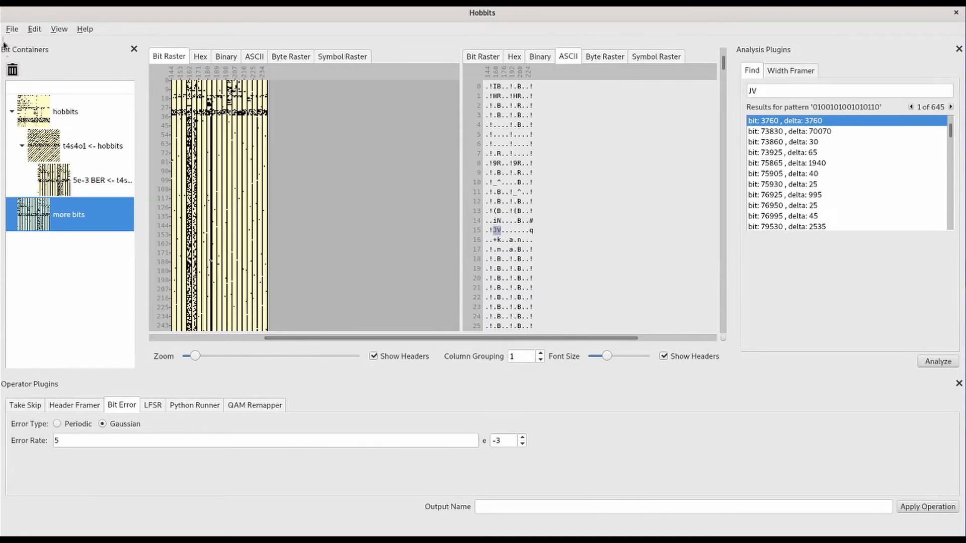
left_click(11, 29)
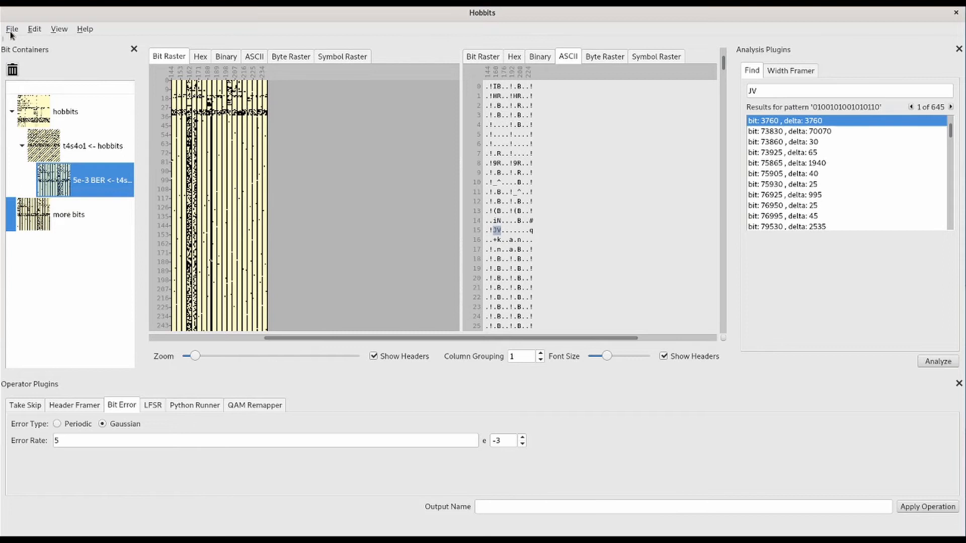
Start saving the bit-error container's processing chain as a template file
left_click(11, 29)
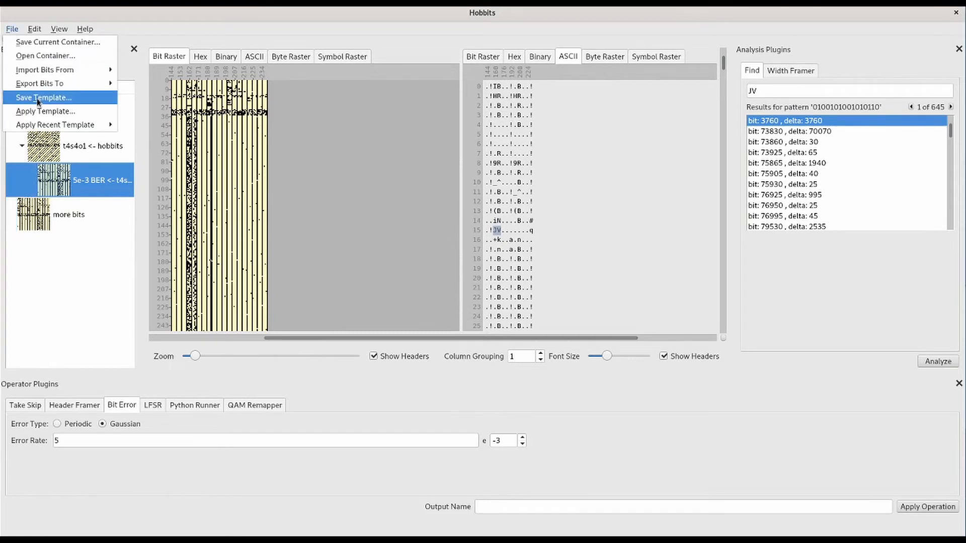
left_click(43, 98)
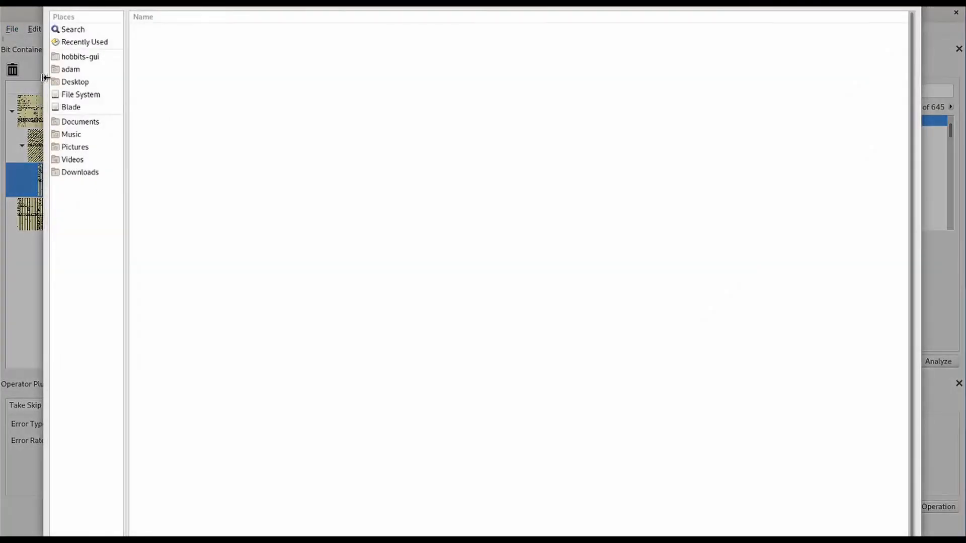
mouse_move(85, 75)
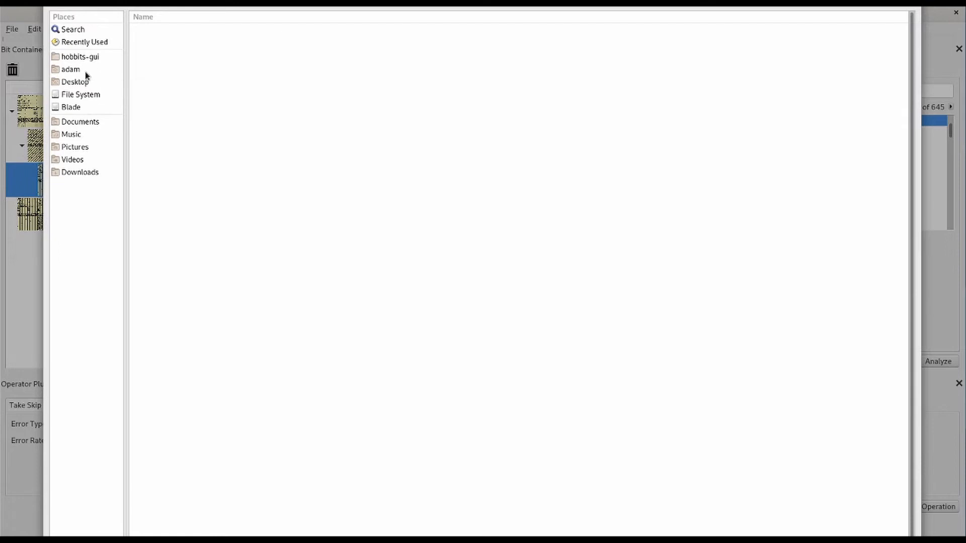
mouse_move(71, 69)
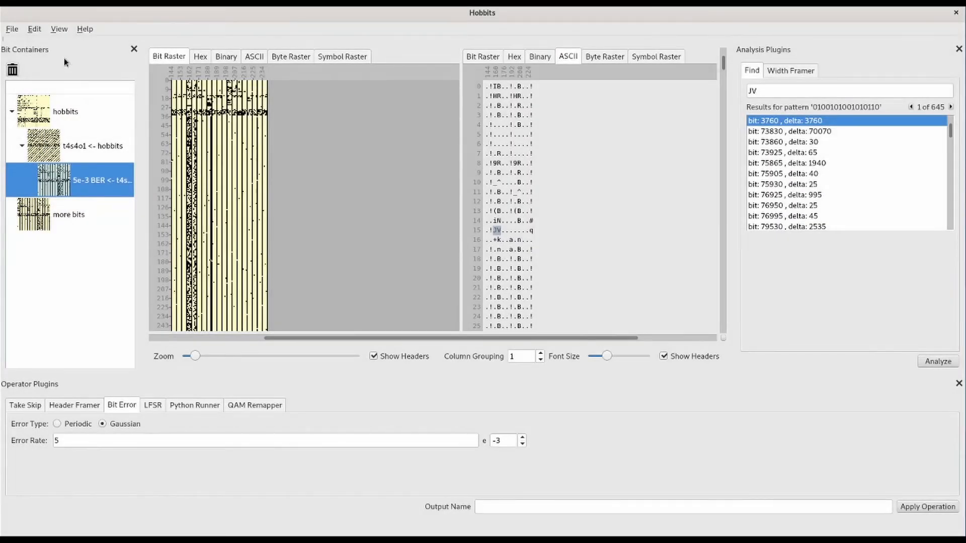
Import the entire Makefile from hobbits-gui as a new bit container
left_click(11, 29)
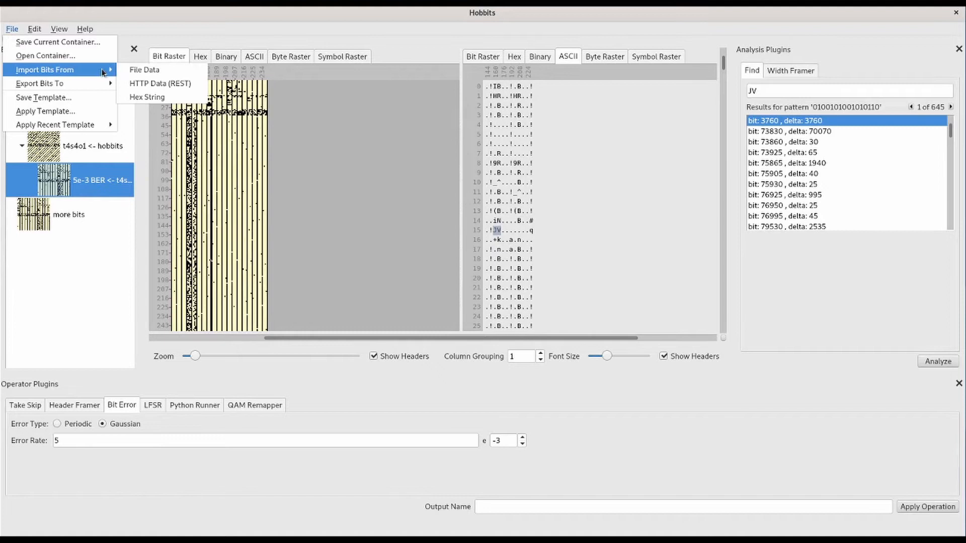
left_click(144, 69)
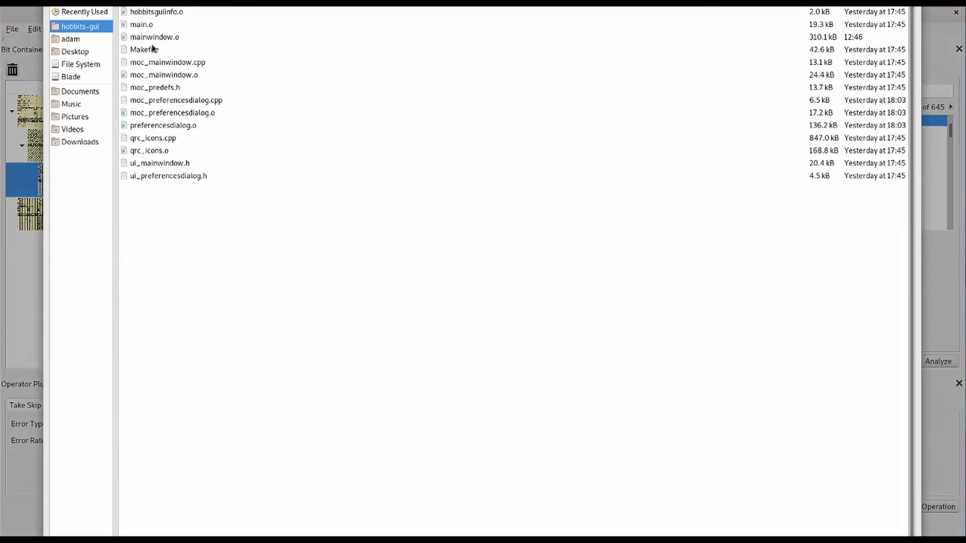
double_click(143, 49)
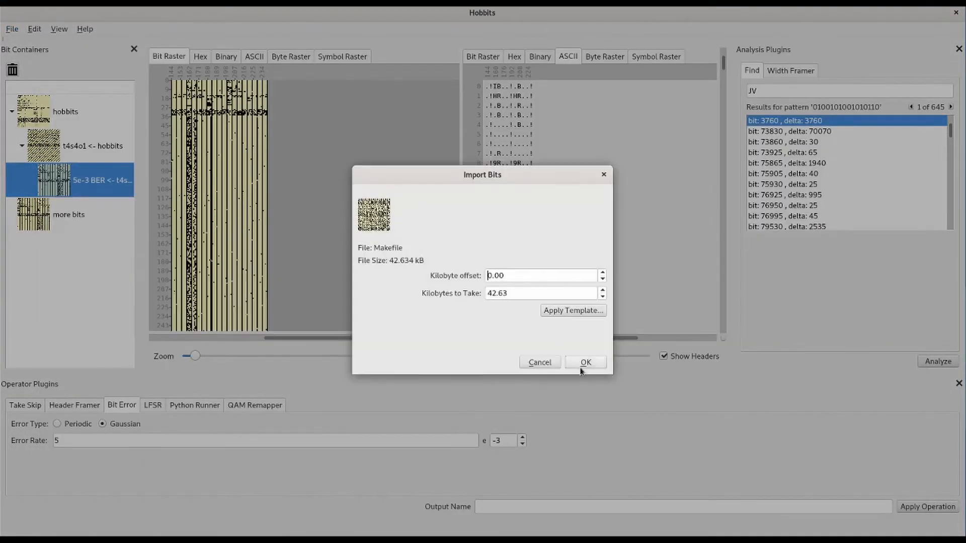
left_click(585, 363)
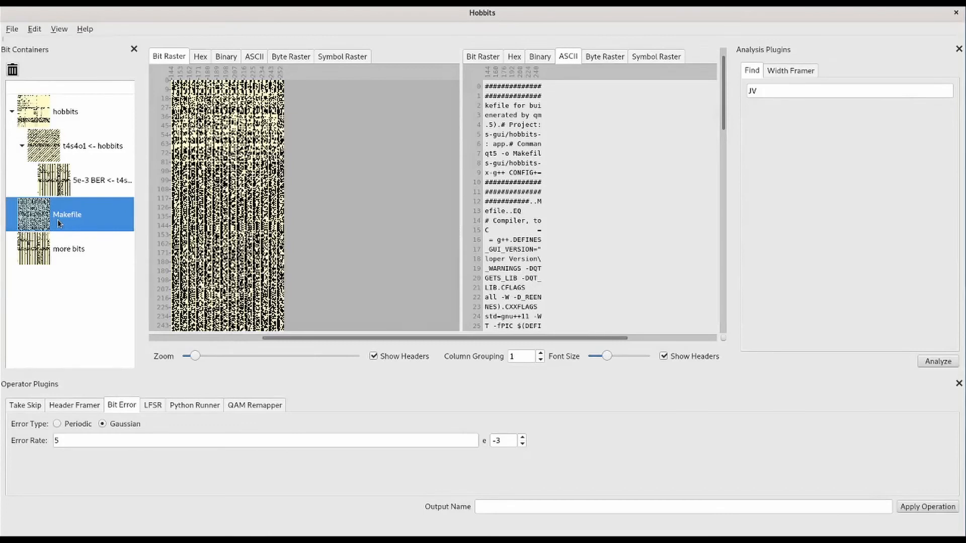
mouse_move(11, 29)
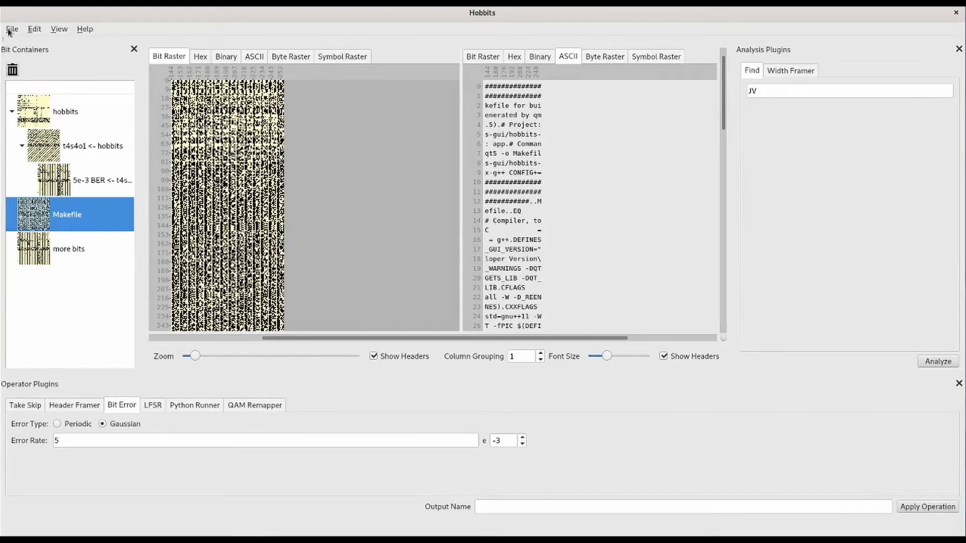
Apply the saved template to the Makefile, producing t4s4o1 and 5e-3 BER containers
left_click(11, 29)
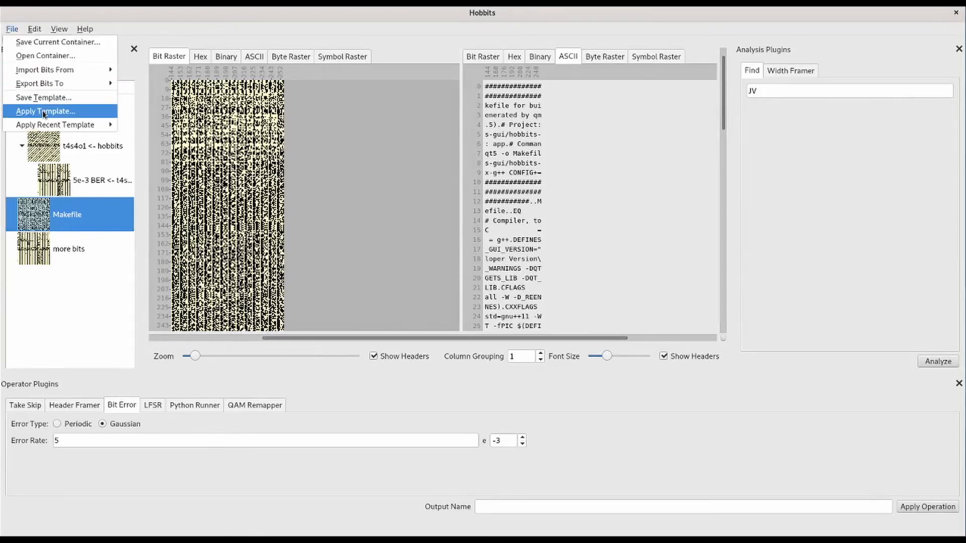
left_click(45, 111)
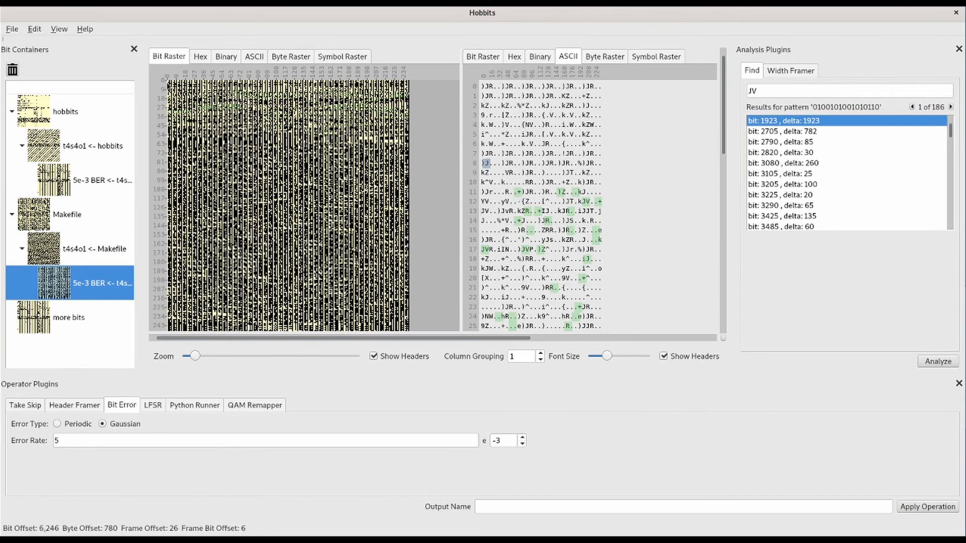
left_click(34, 28)
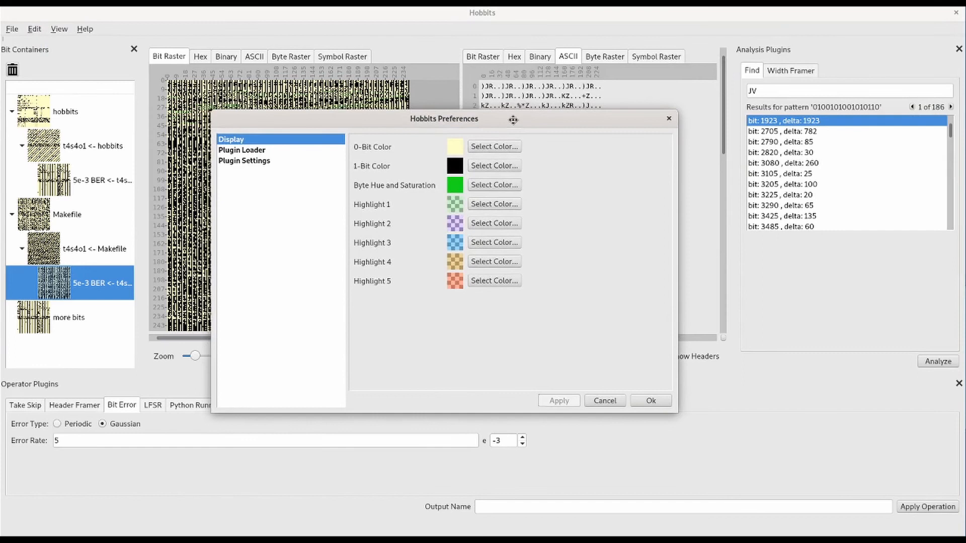
Change the 0-Bit Color from pale yellow to pale green
left_click(494, 146)
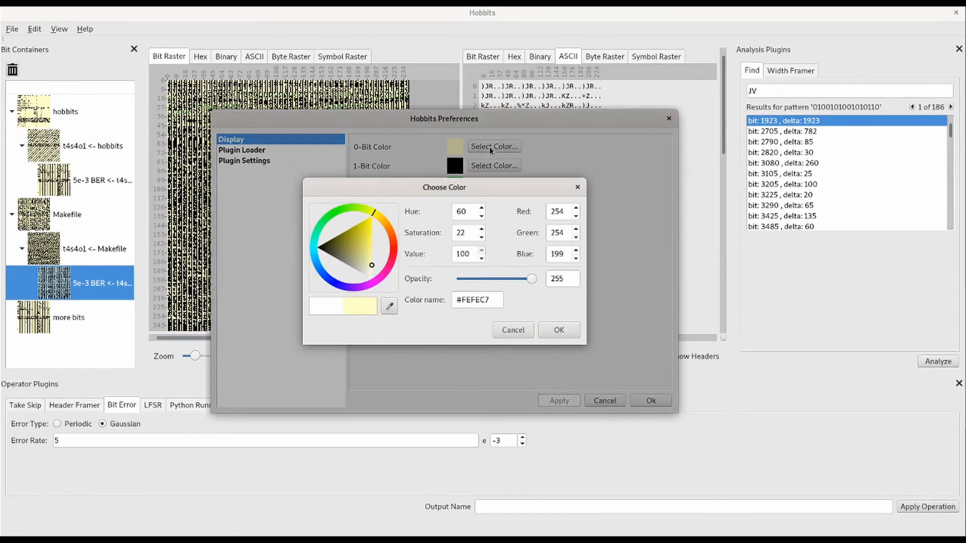
mouse_move(371, 216)
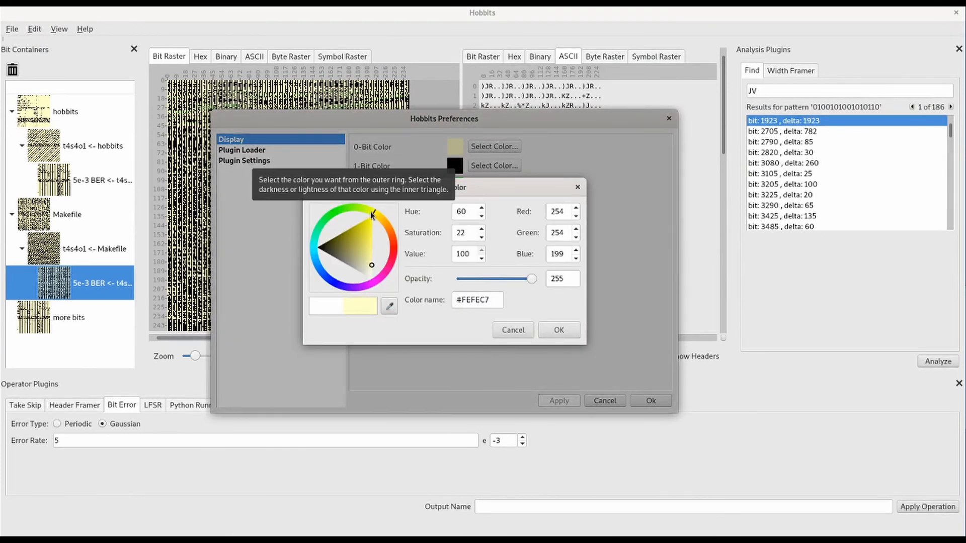
left_click(361, 207)
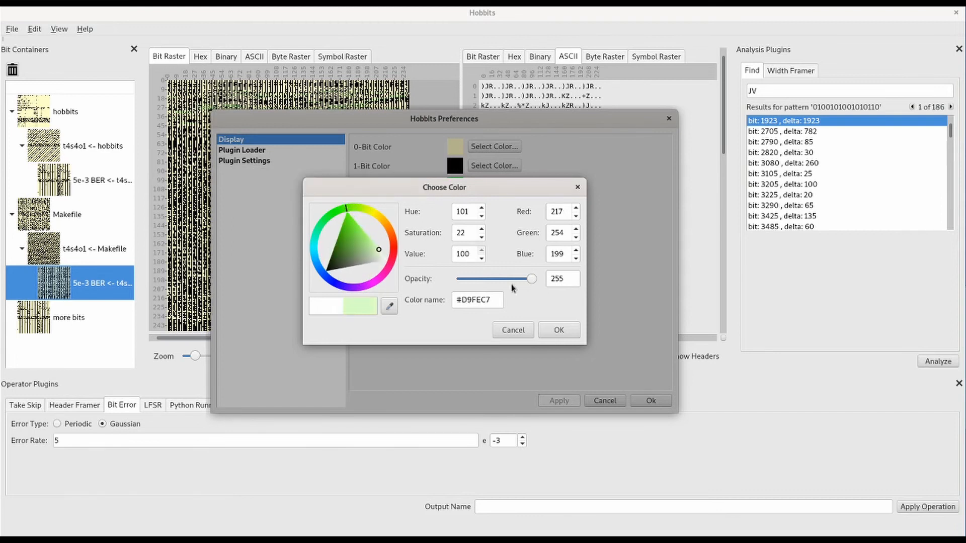
left_click(558, 330)
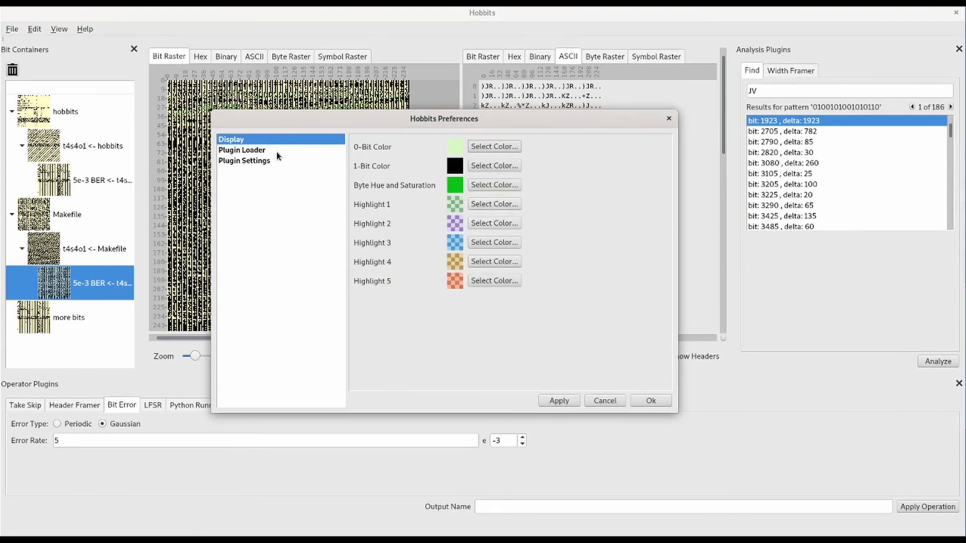
Browse the Plugin Loader and Plugin Settings pages, then return to Display
left_click(241, 150)
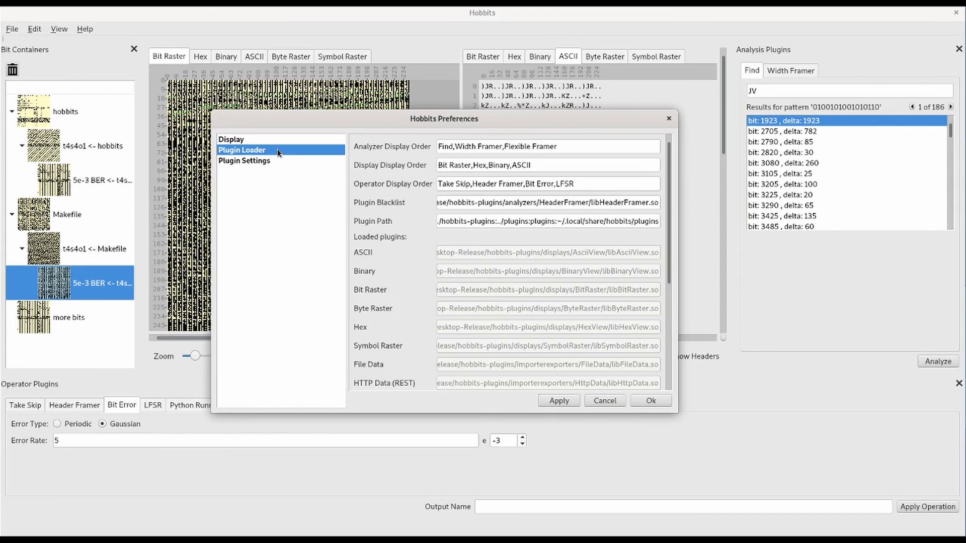
mouse_move(271, 163)
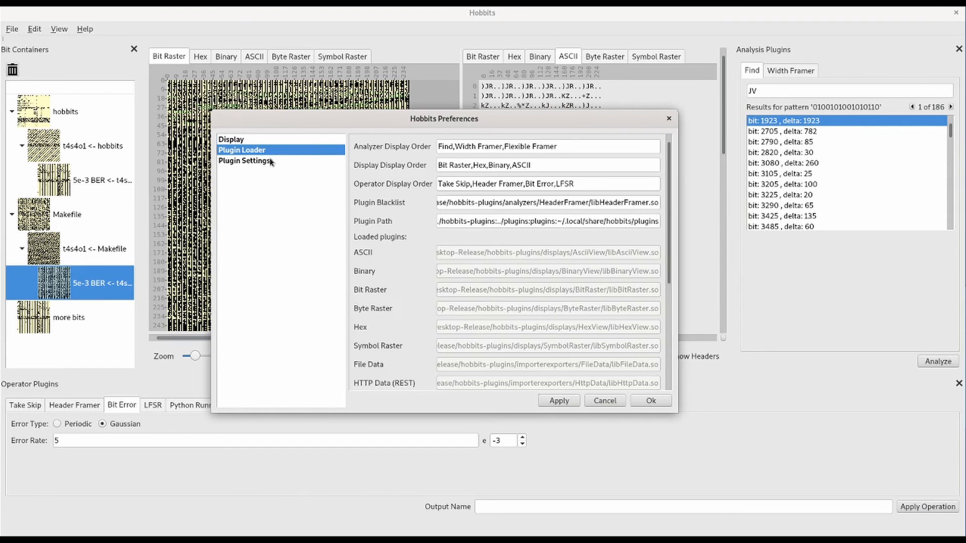
left_click(244, 160)
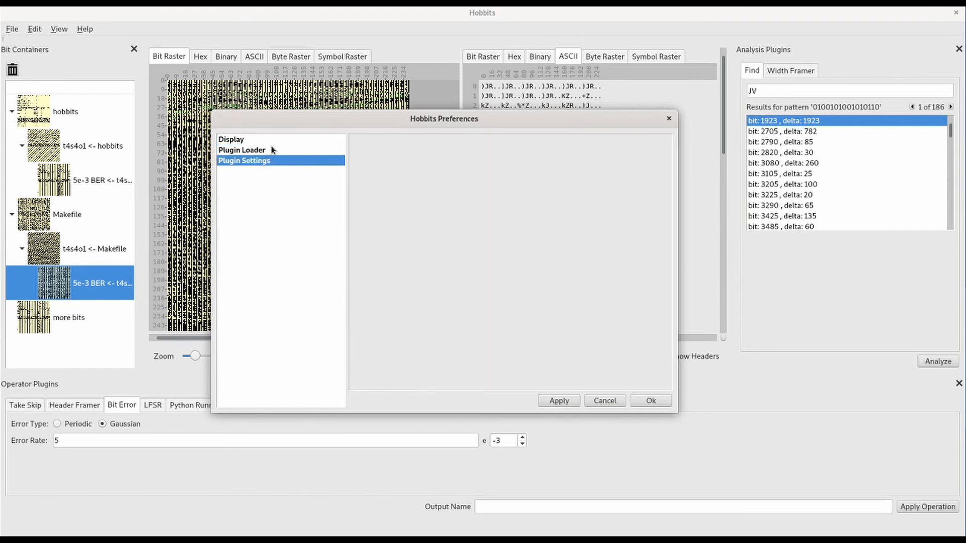
left_click(232, 140)
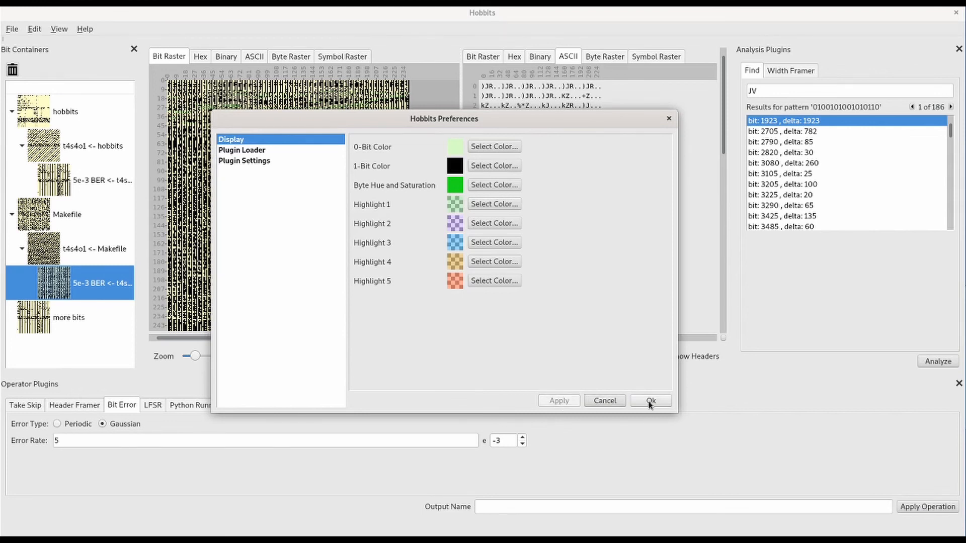
Confirm the Preferences dialog so zero bits render pale green in the raster
left_click(650, 401)
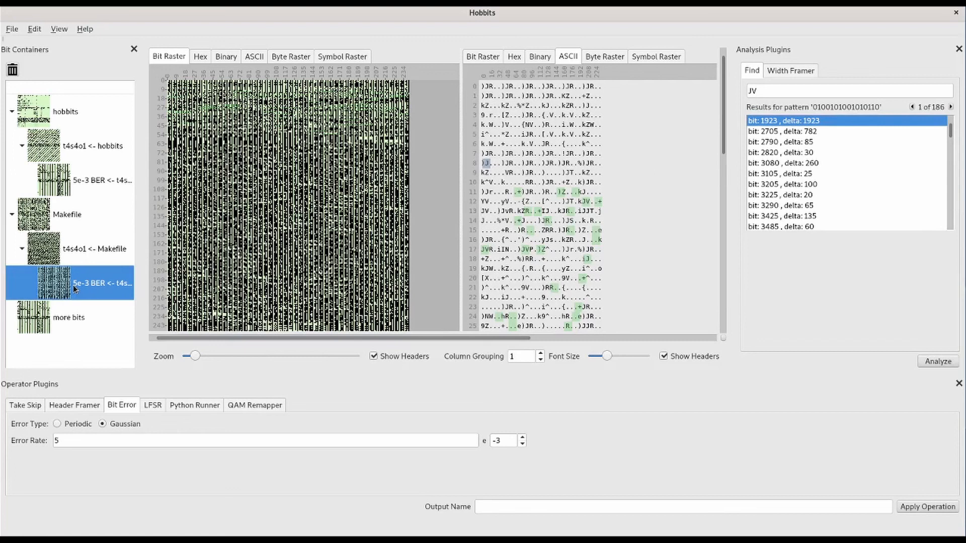
mouse_move(91, 295)
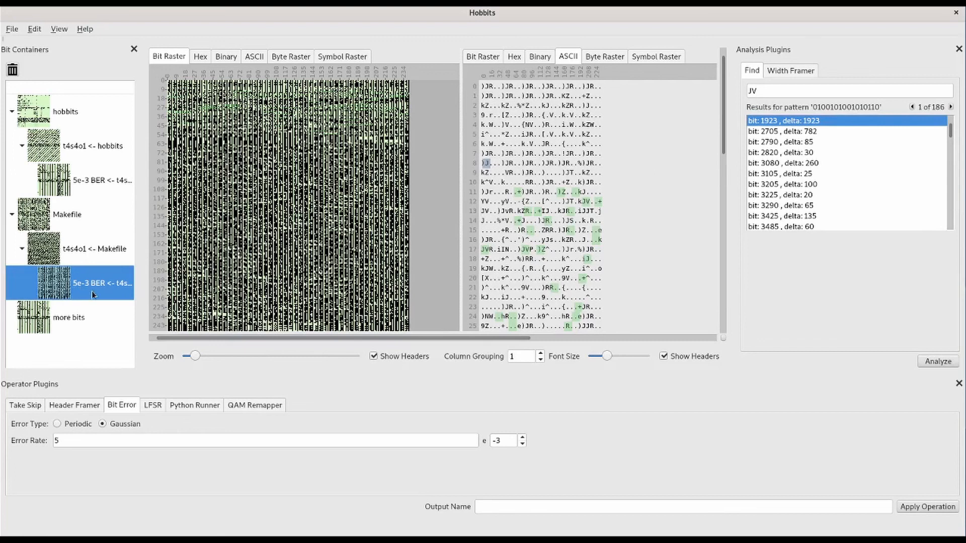
mouse_move(777, 446)
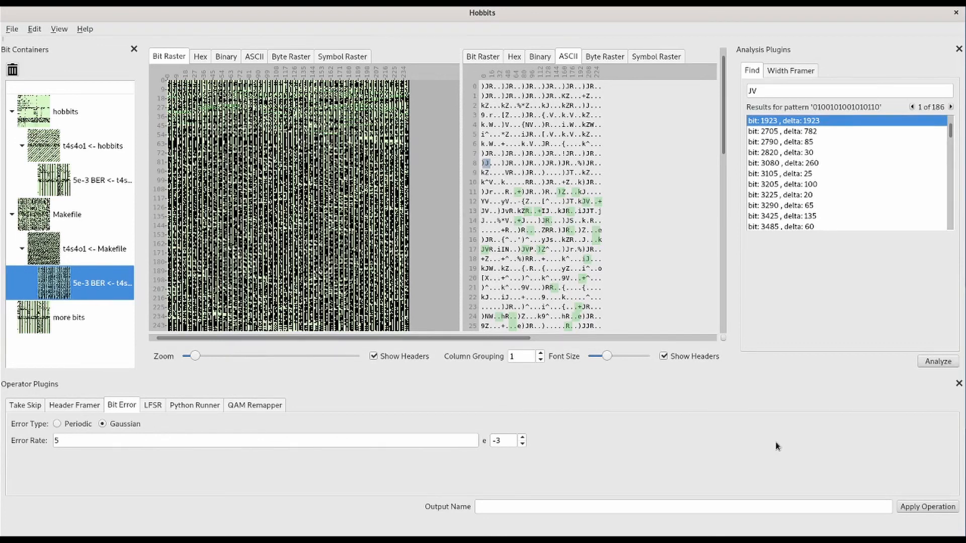
mouse_move(722, 430)
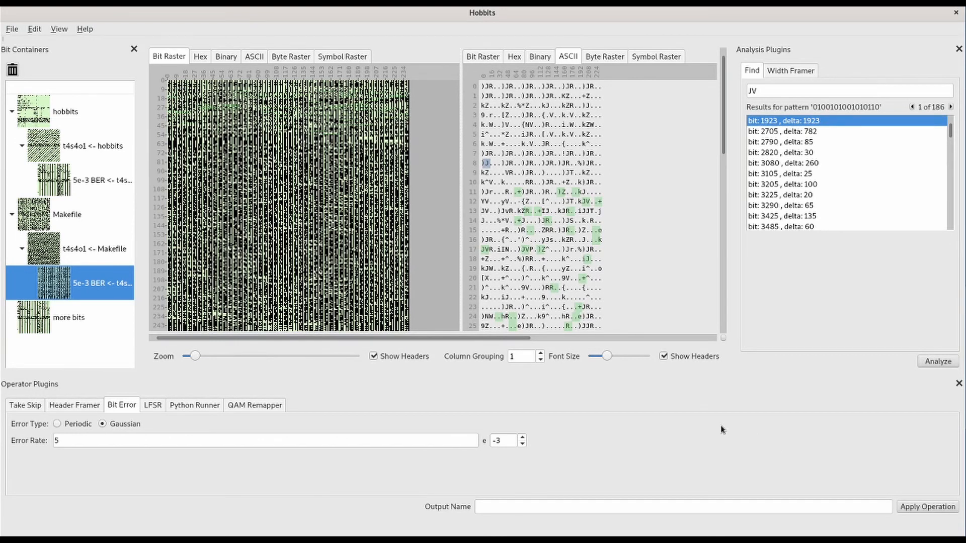